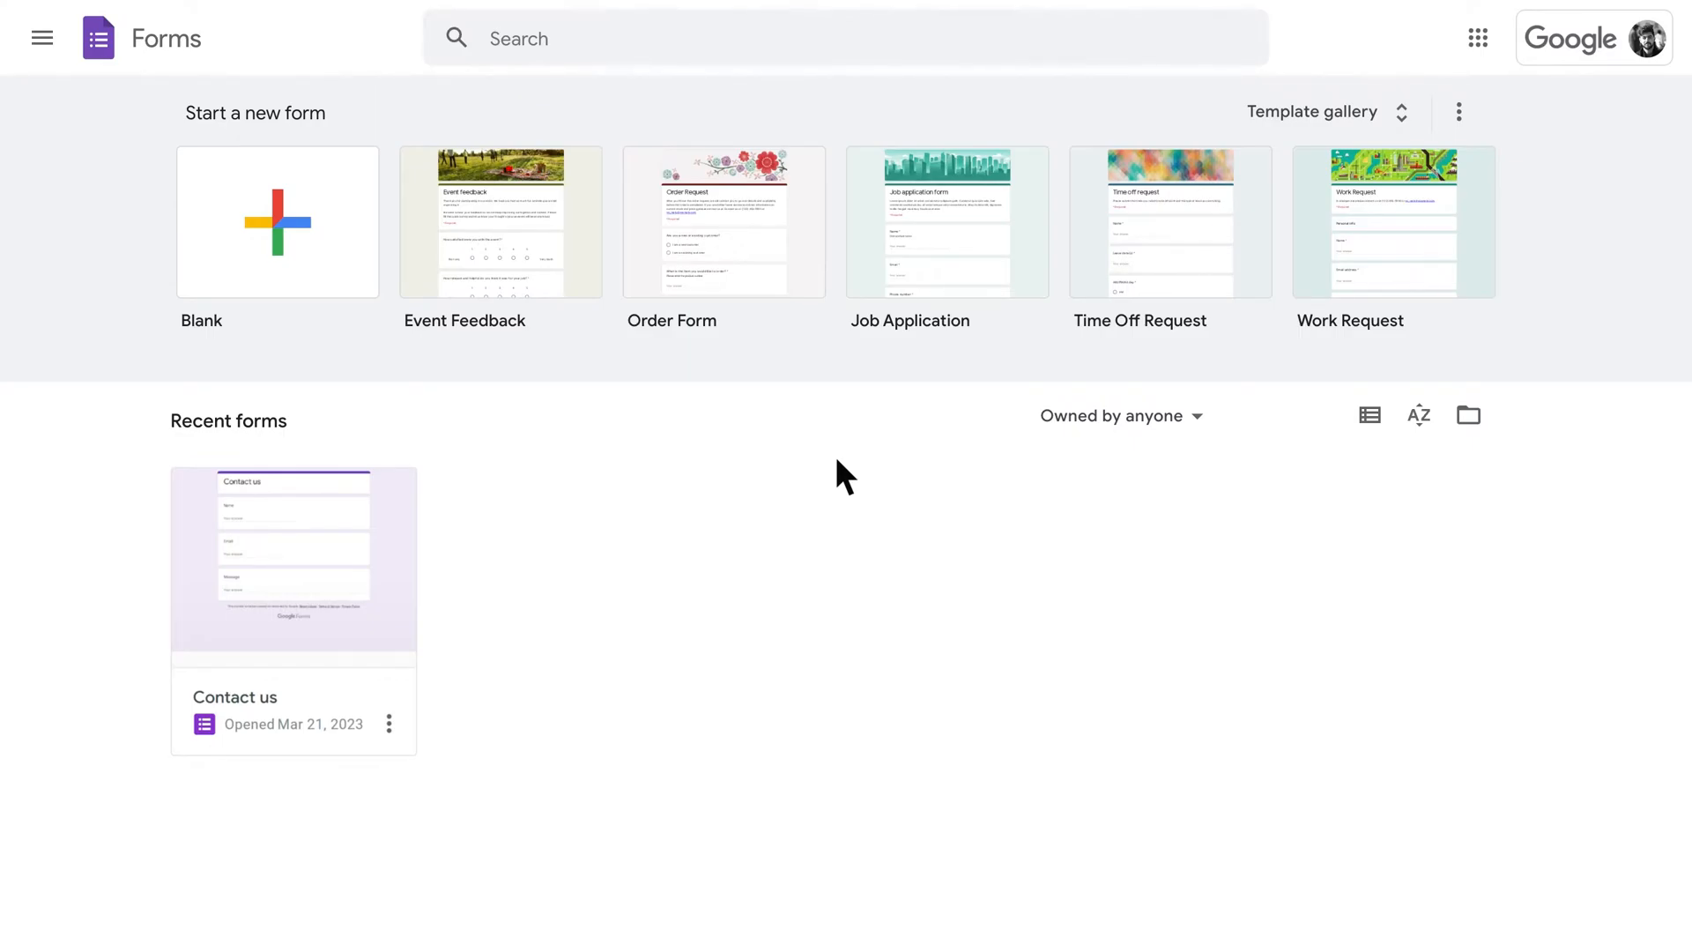
mouse_move(293, 605)
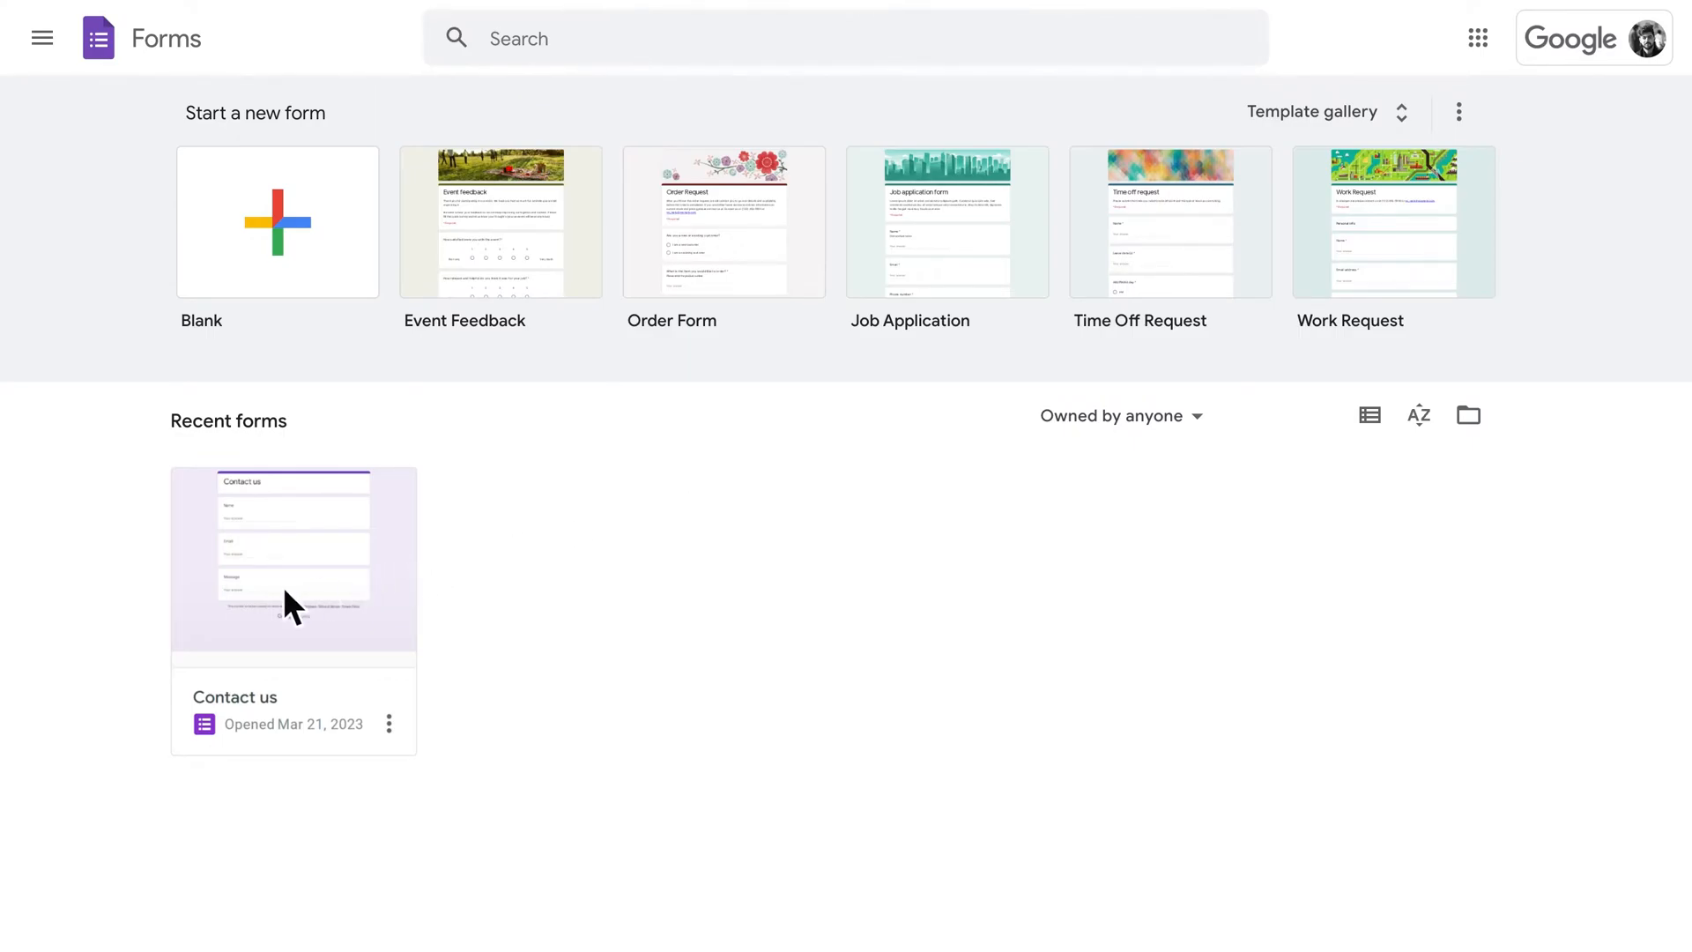
Open the Contact us form's sharing options and show its 640×645 embed HTML code
left_click(293, 560)
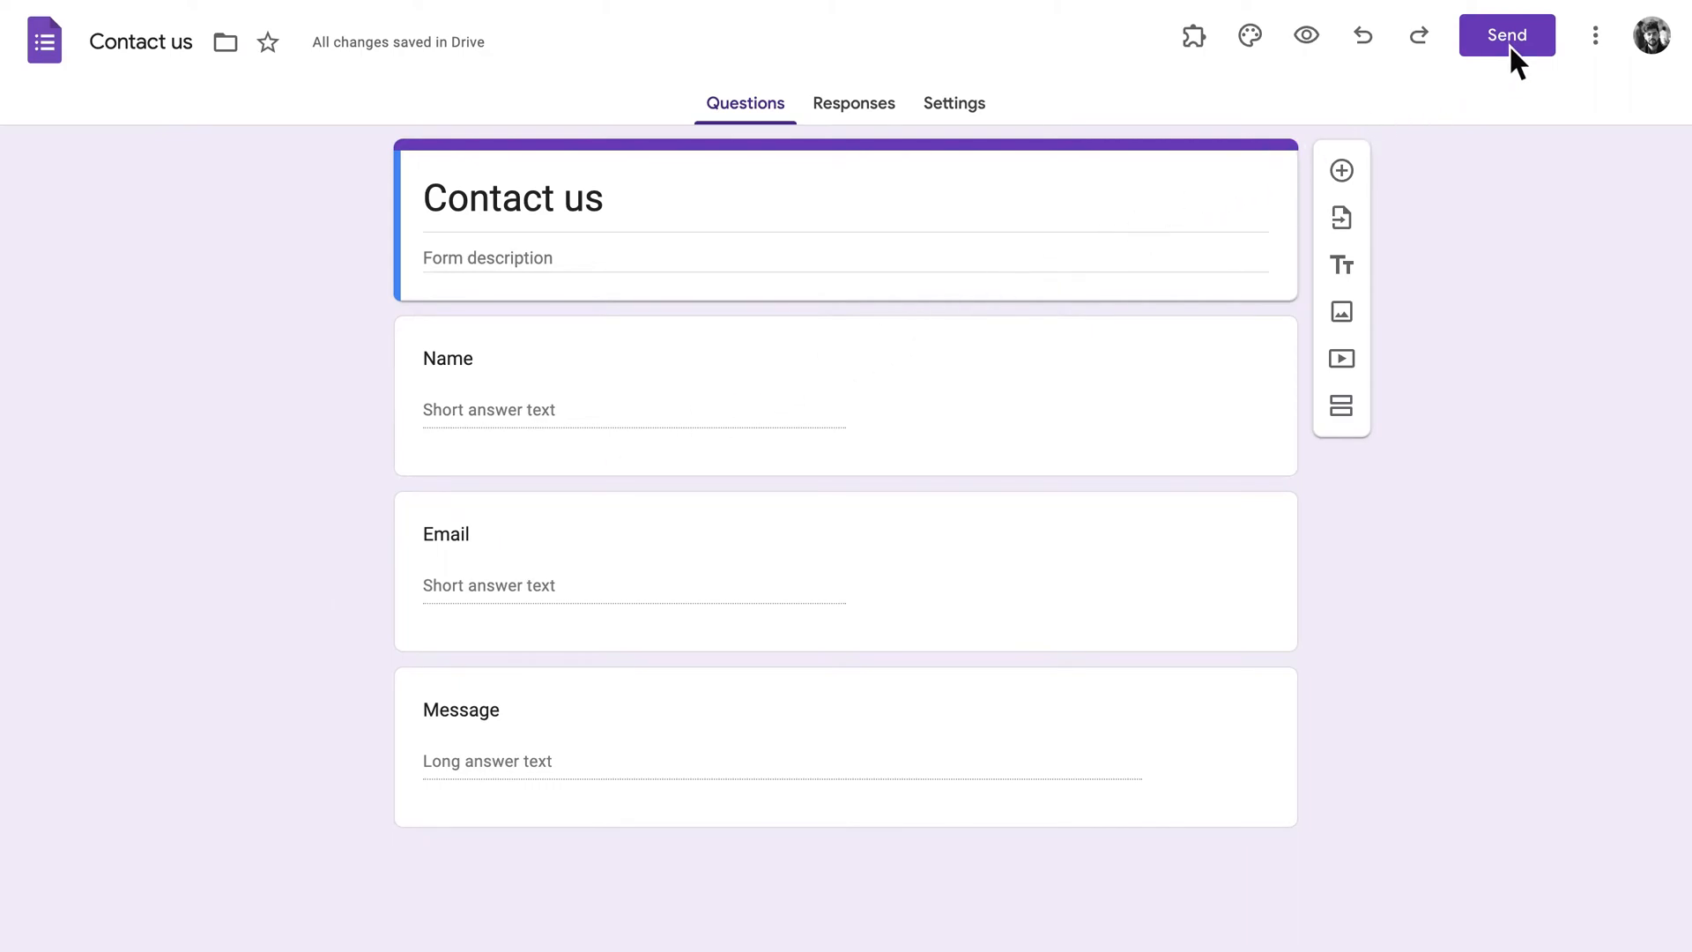
left_click(1507, 35)
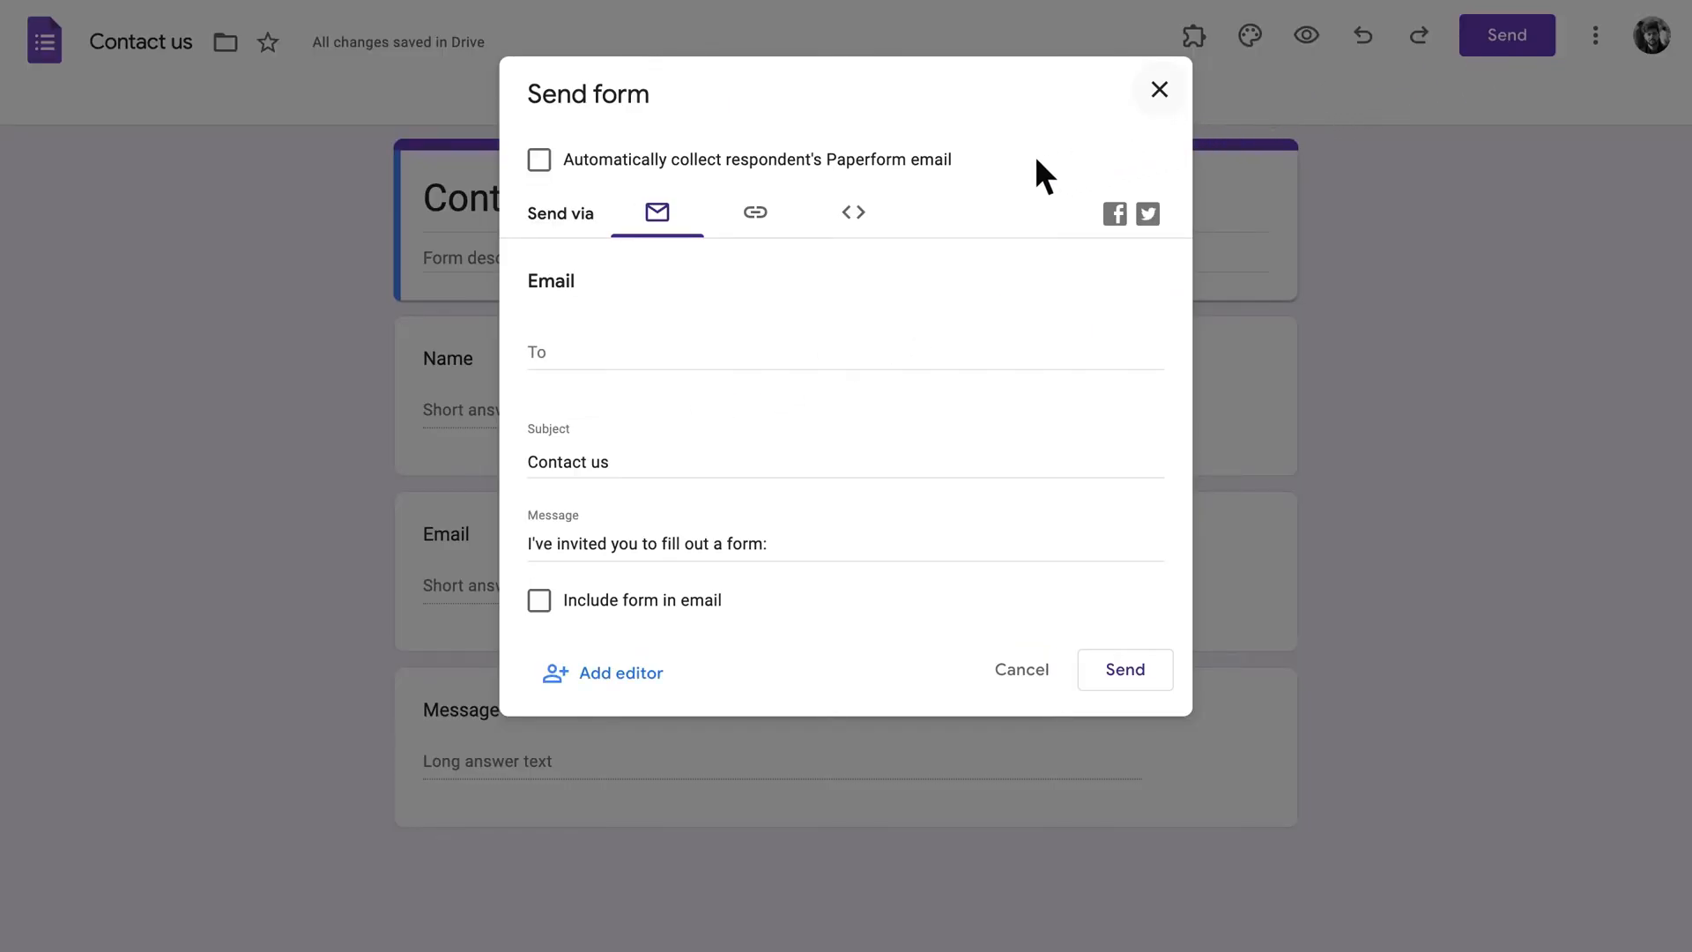
left_click(755, 211)
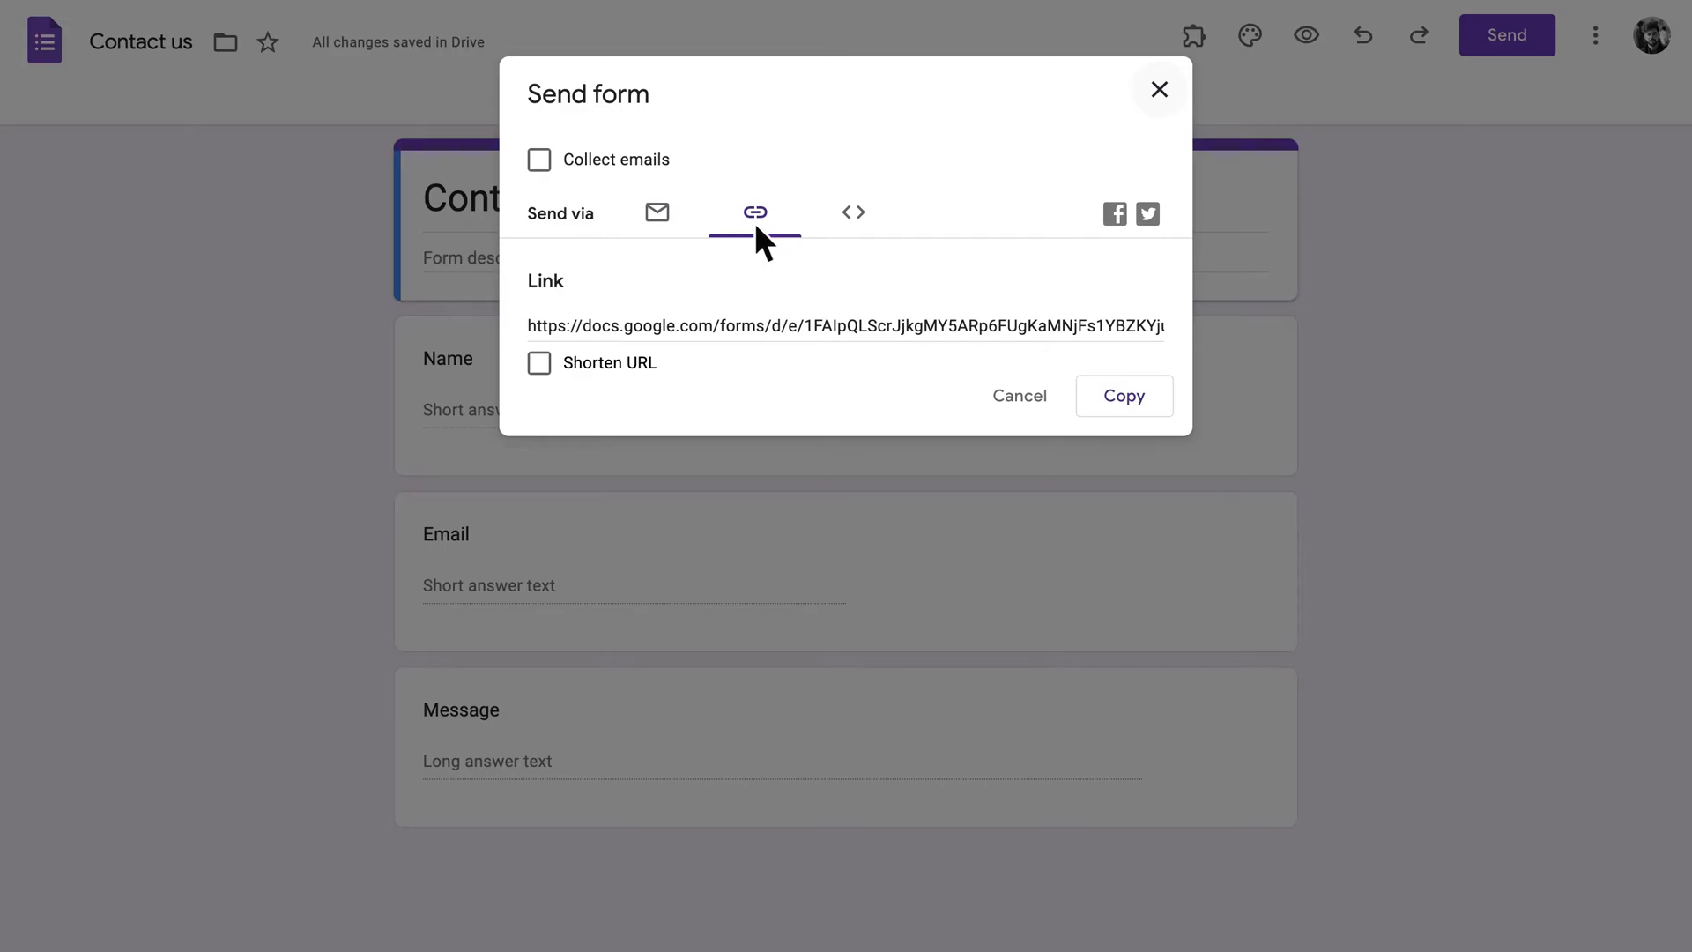
mouse_move(858, 240)
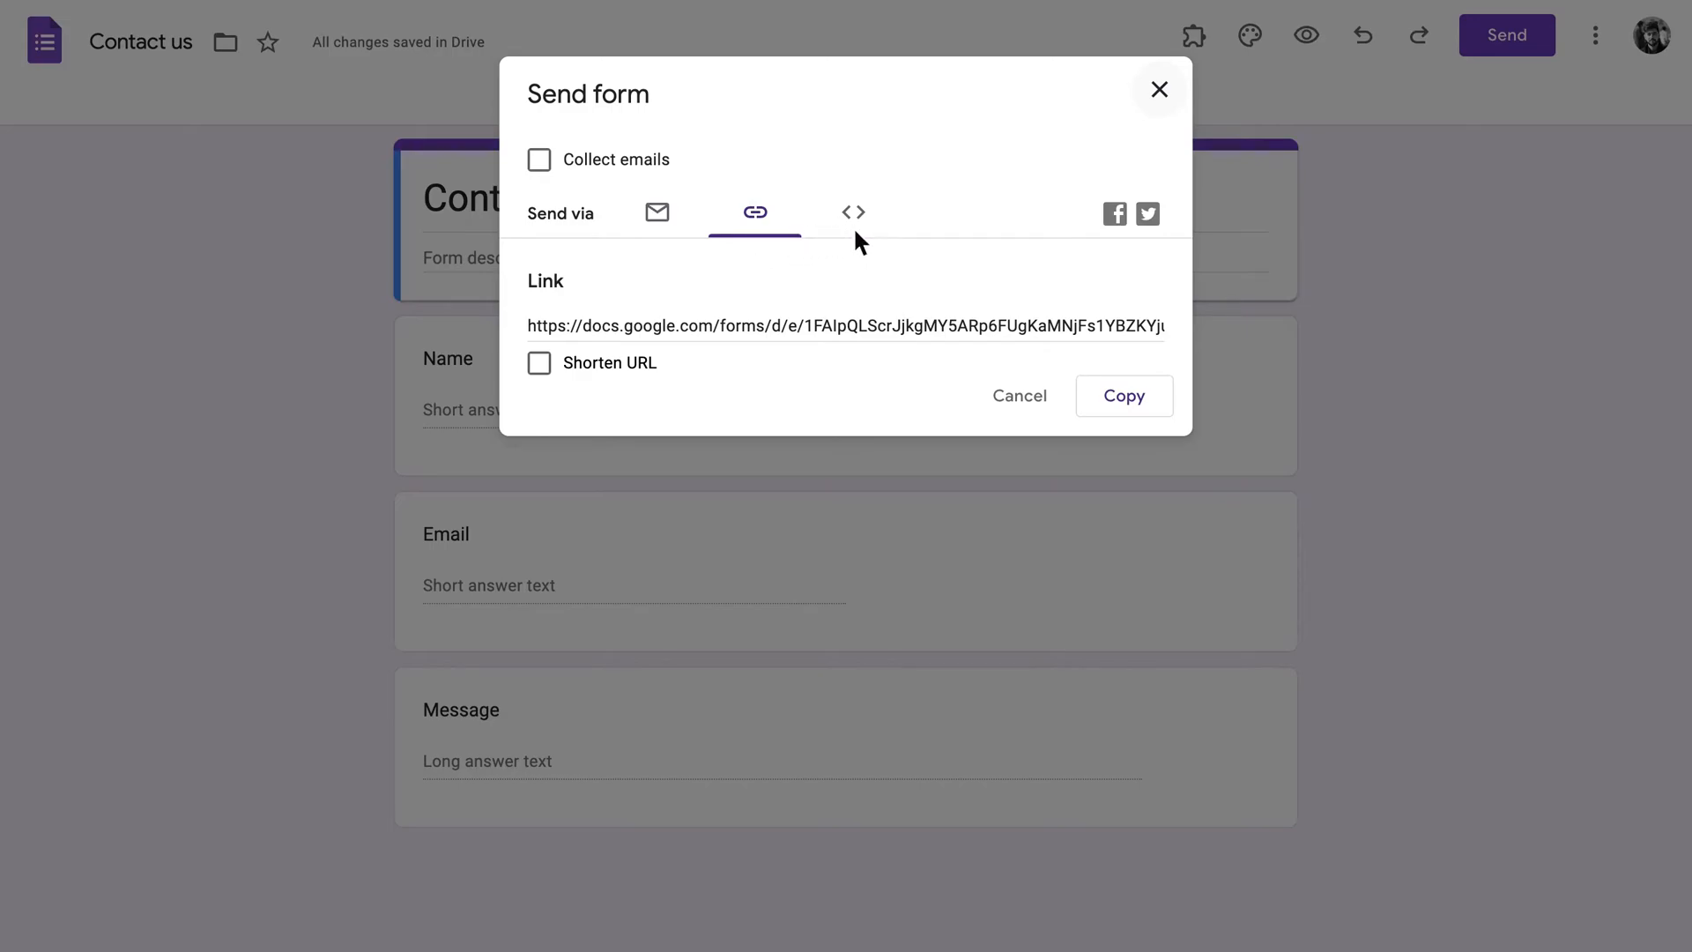
left_click(852, 211)
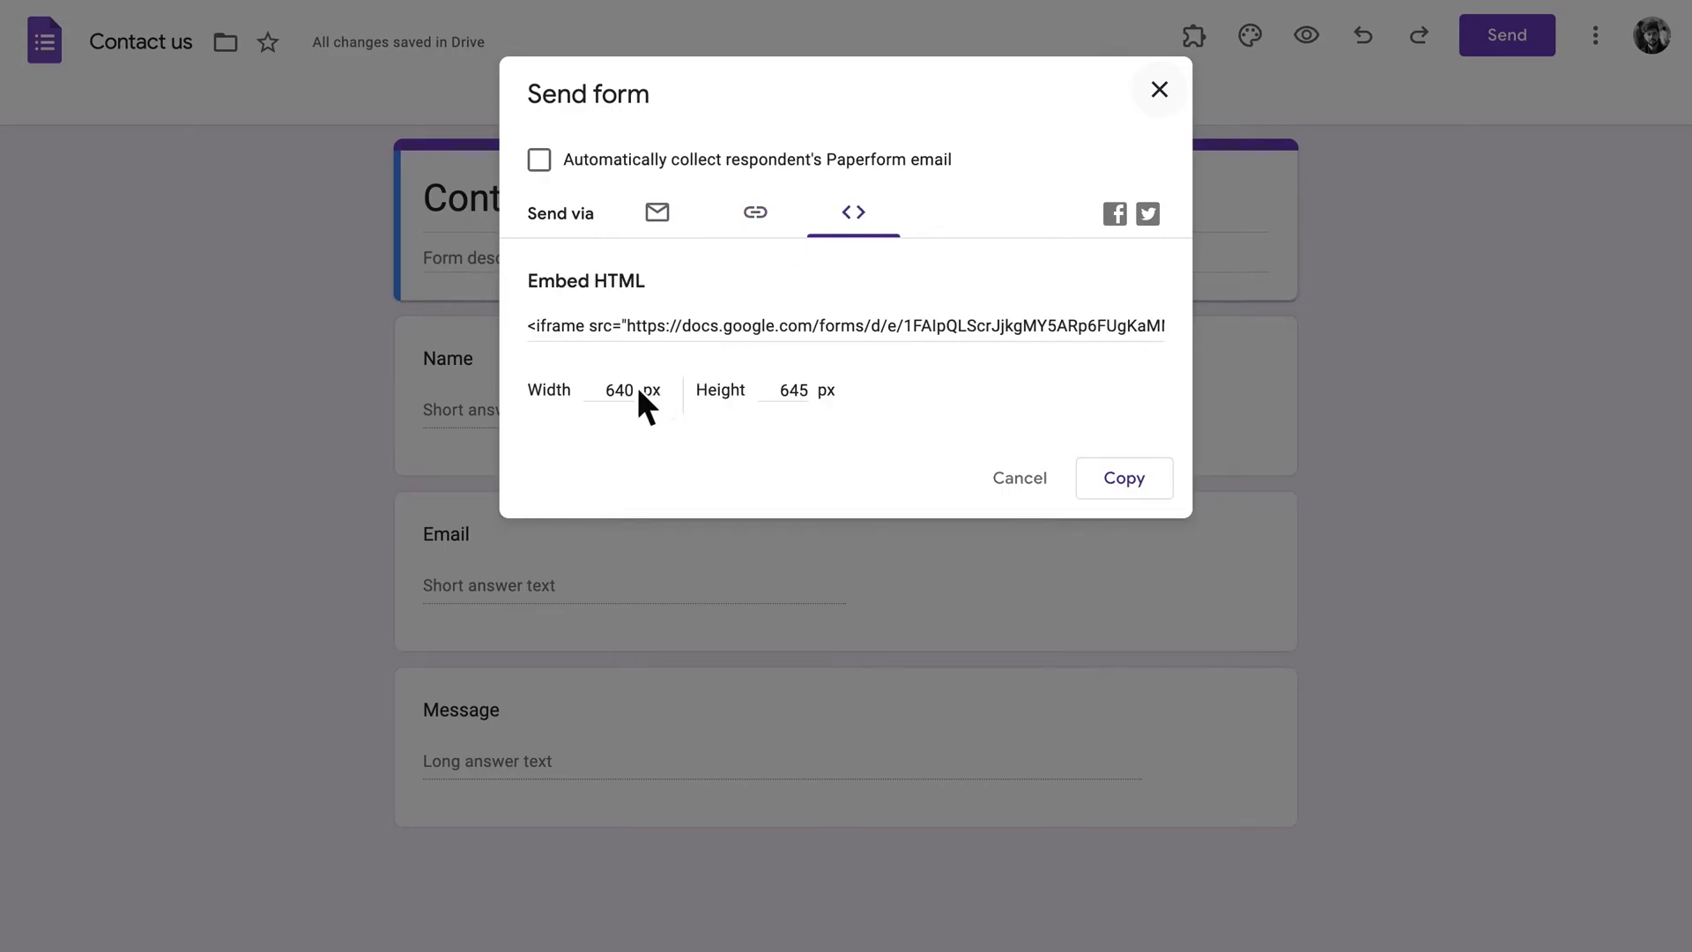
mouse_move(658, 422)
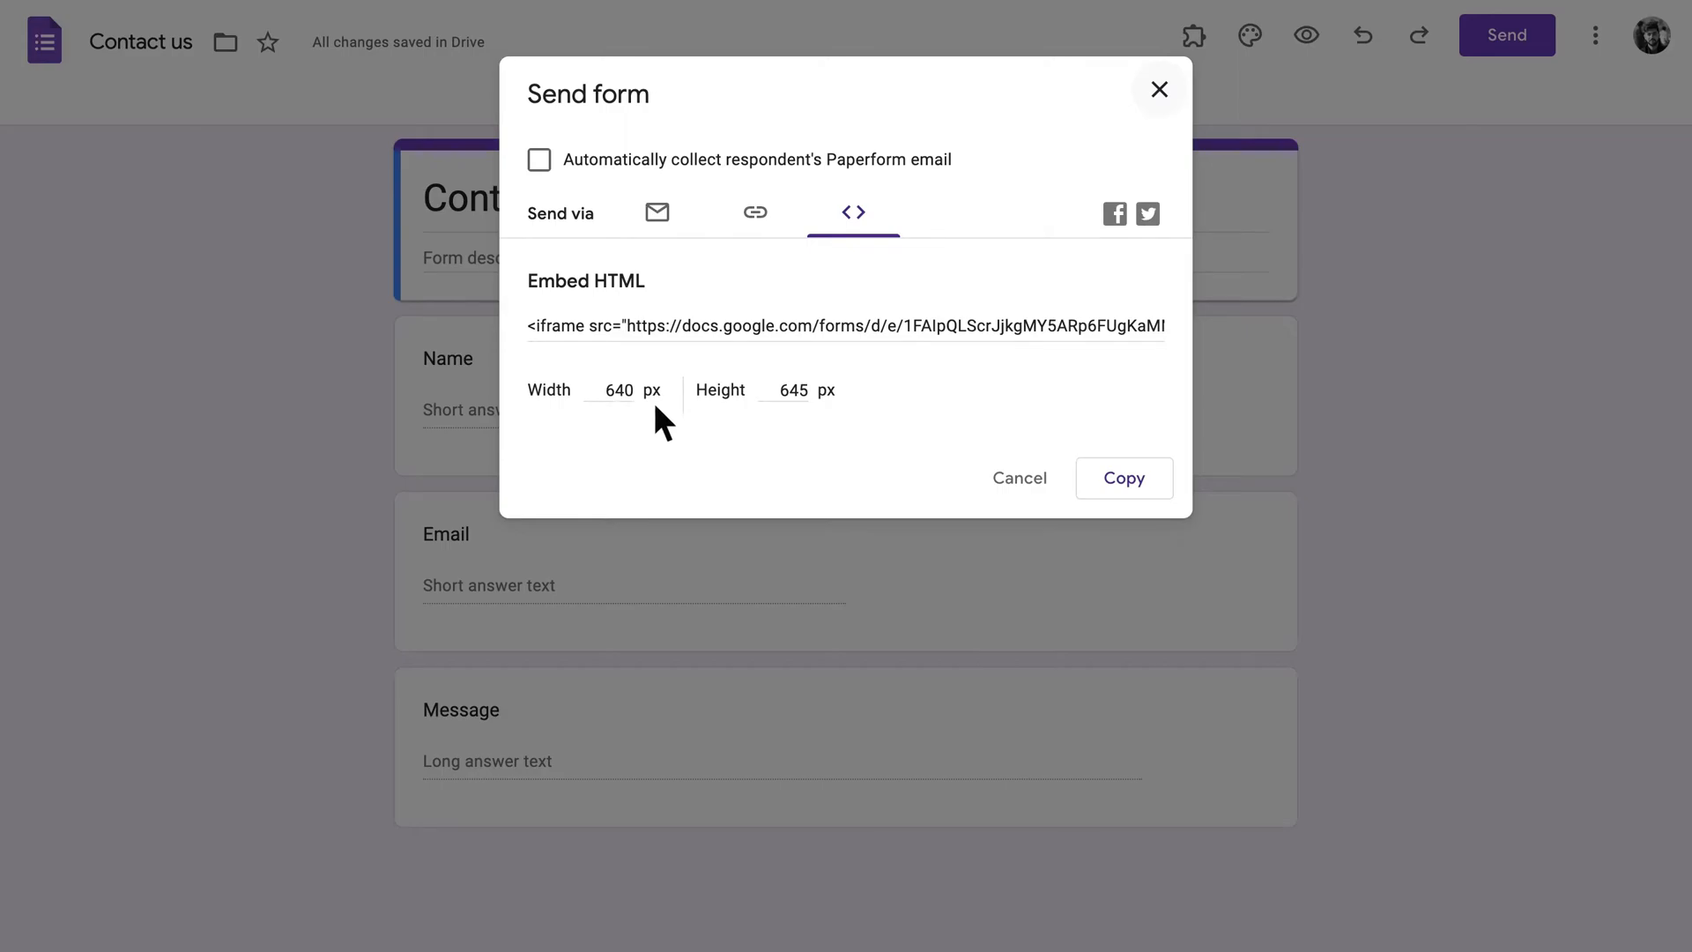
mouse_move(804, 422)
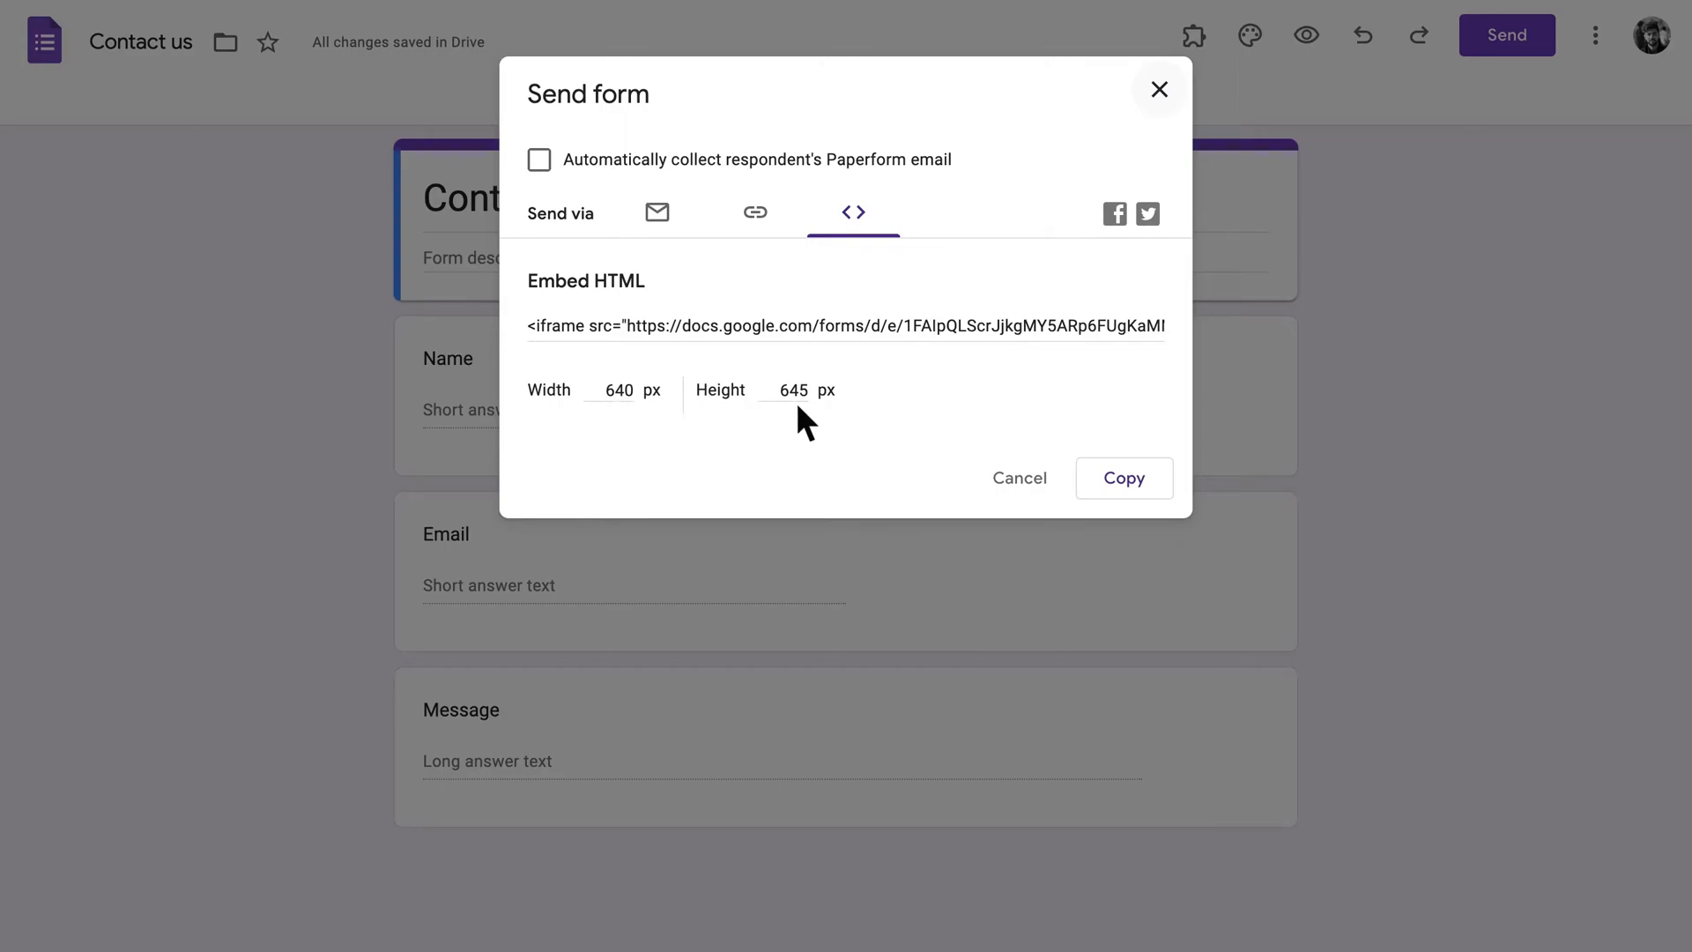
mouse_move(804, 336)
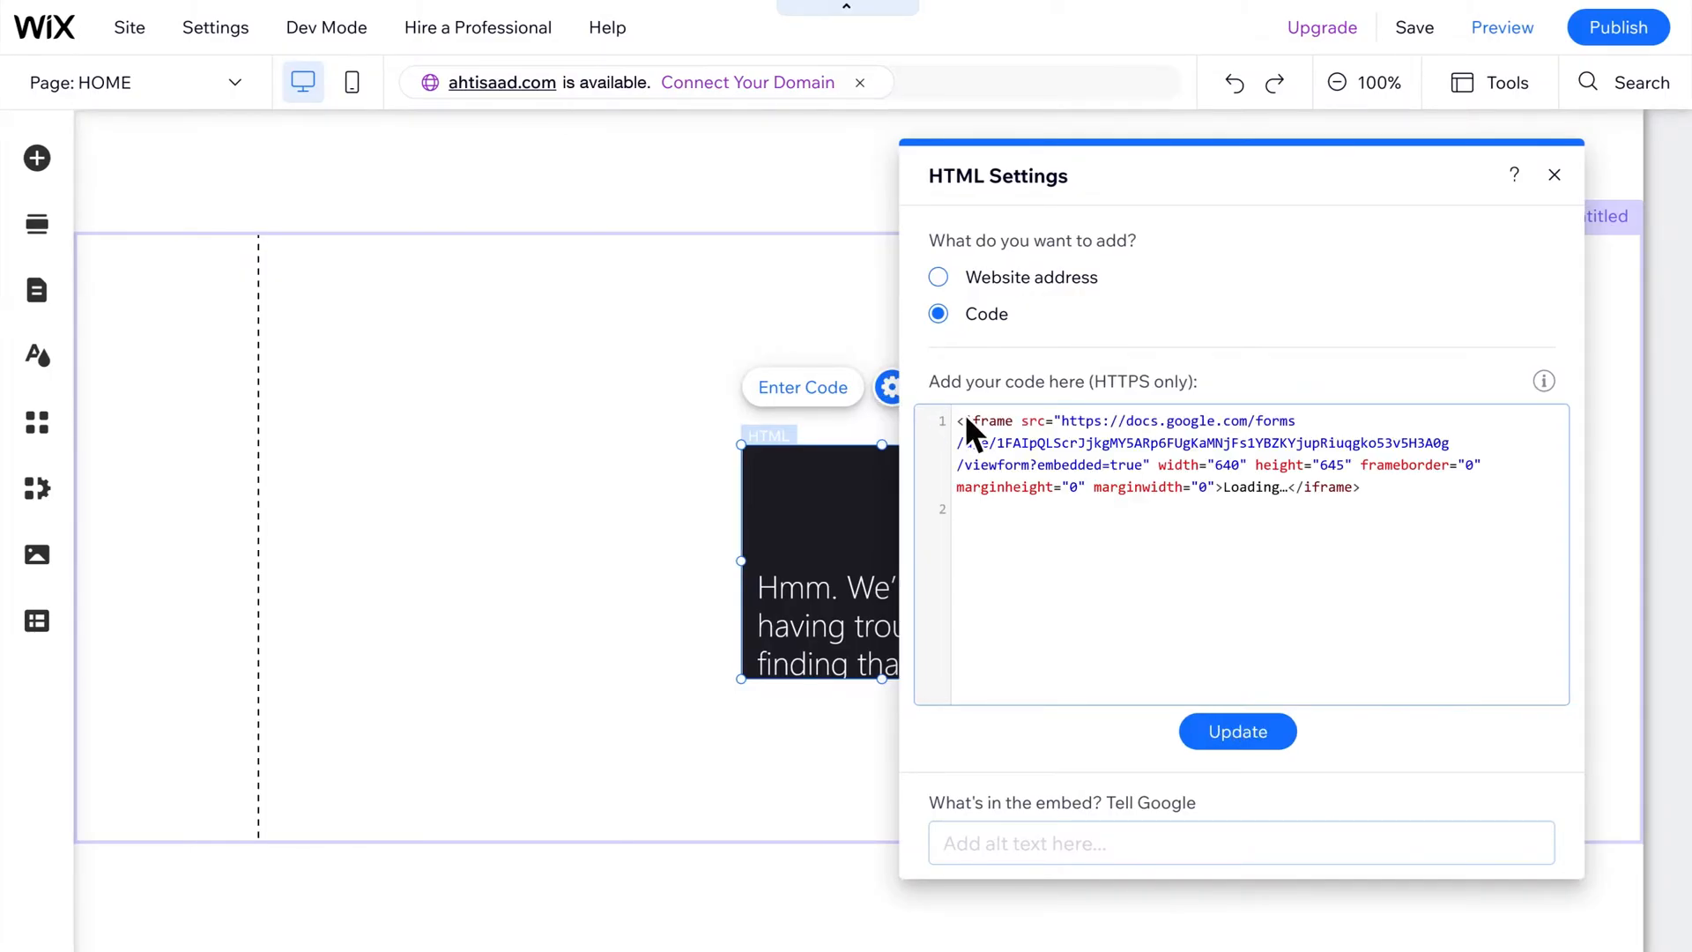
mouse_move(1237, 732)
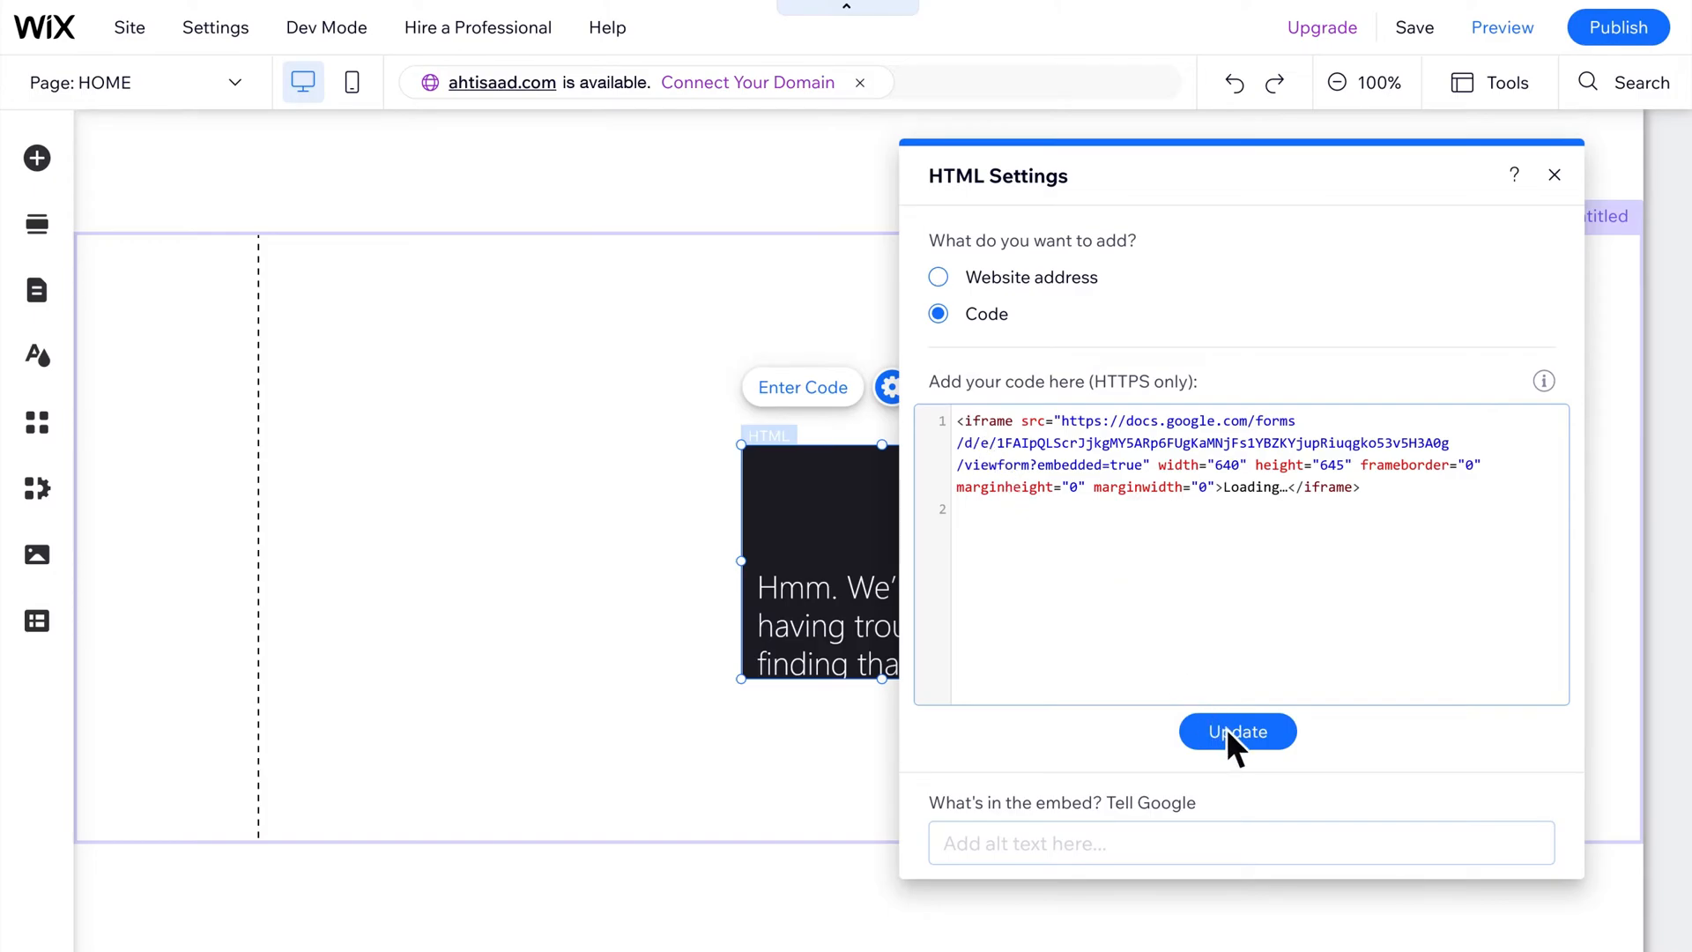
Apply the pasted Google Forms iframe code so the Wix HTML element shows the Contact us form
left_click(1238, 731)
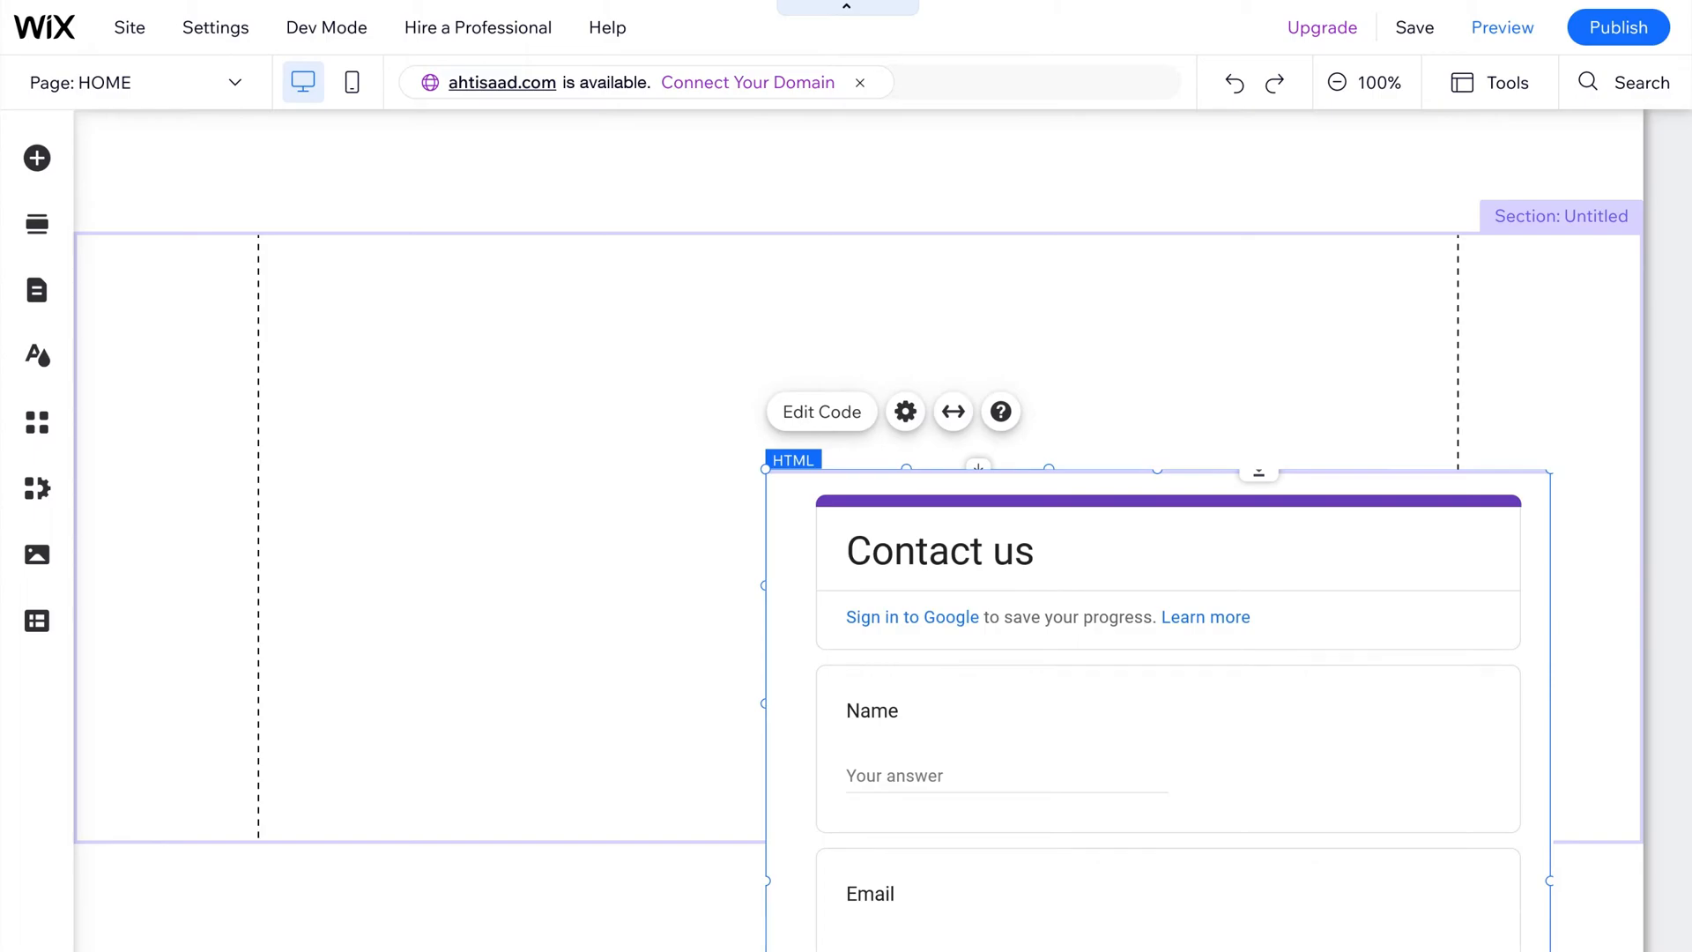
mouse_move(1171, 529)
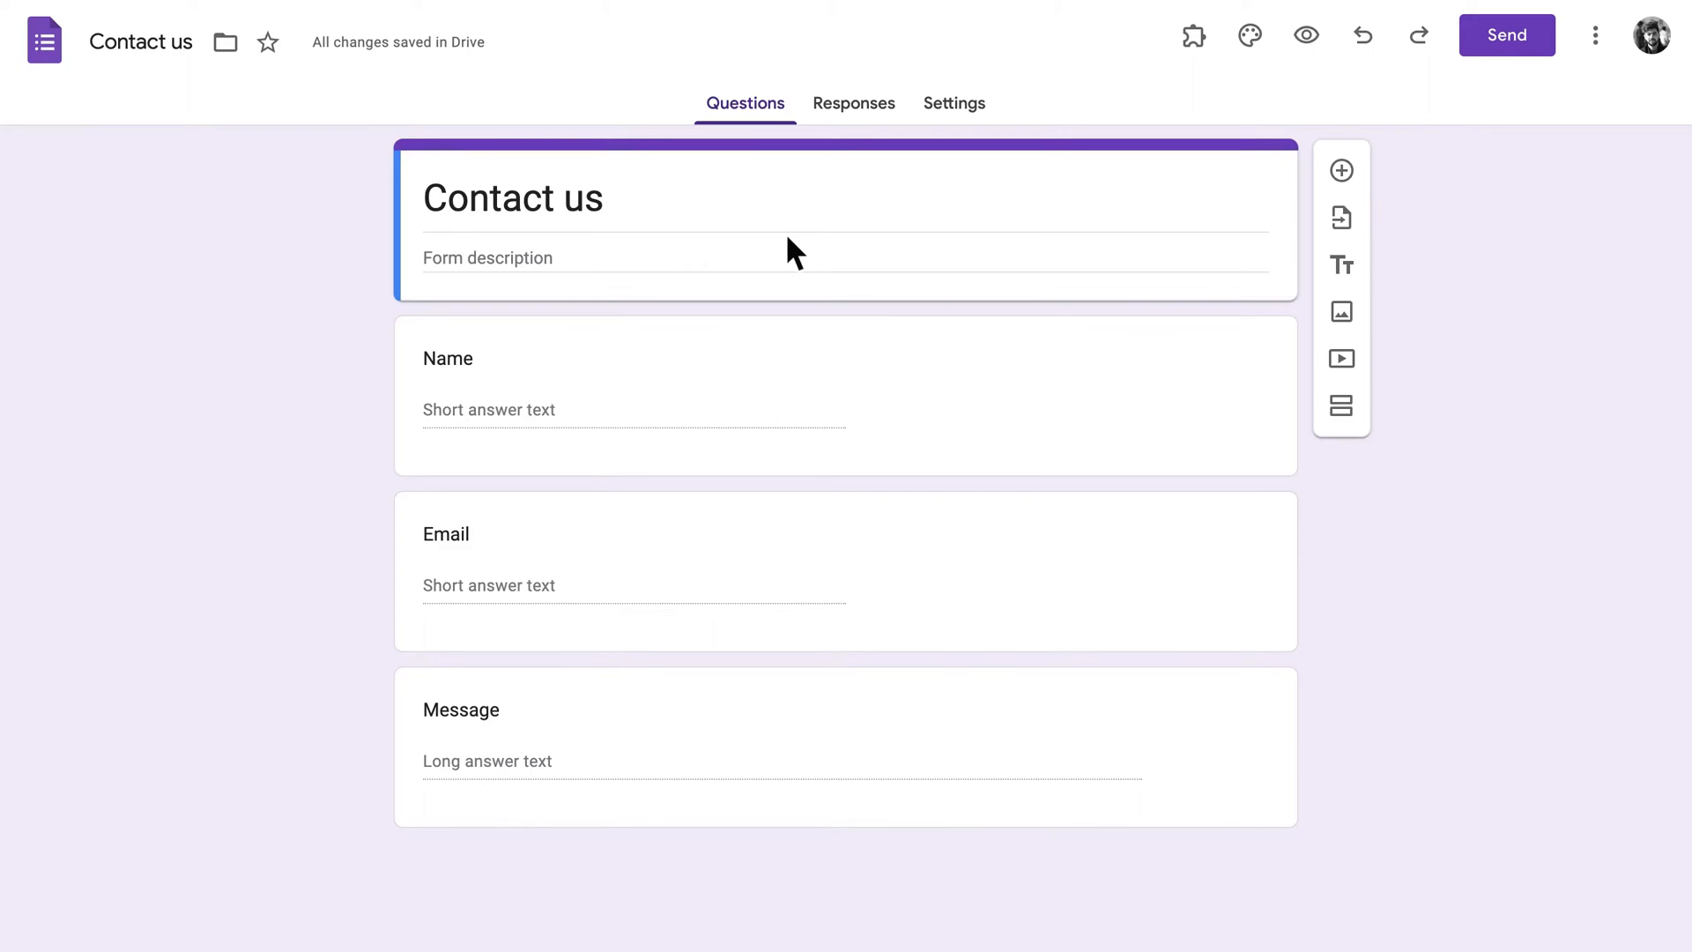
mouse_move(1284, 119)
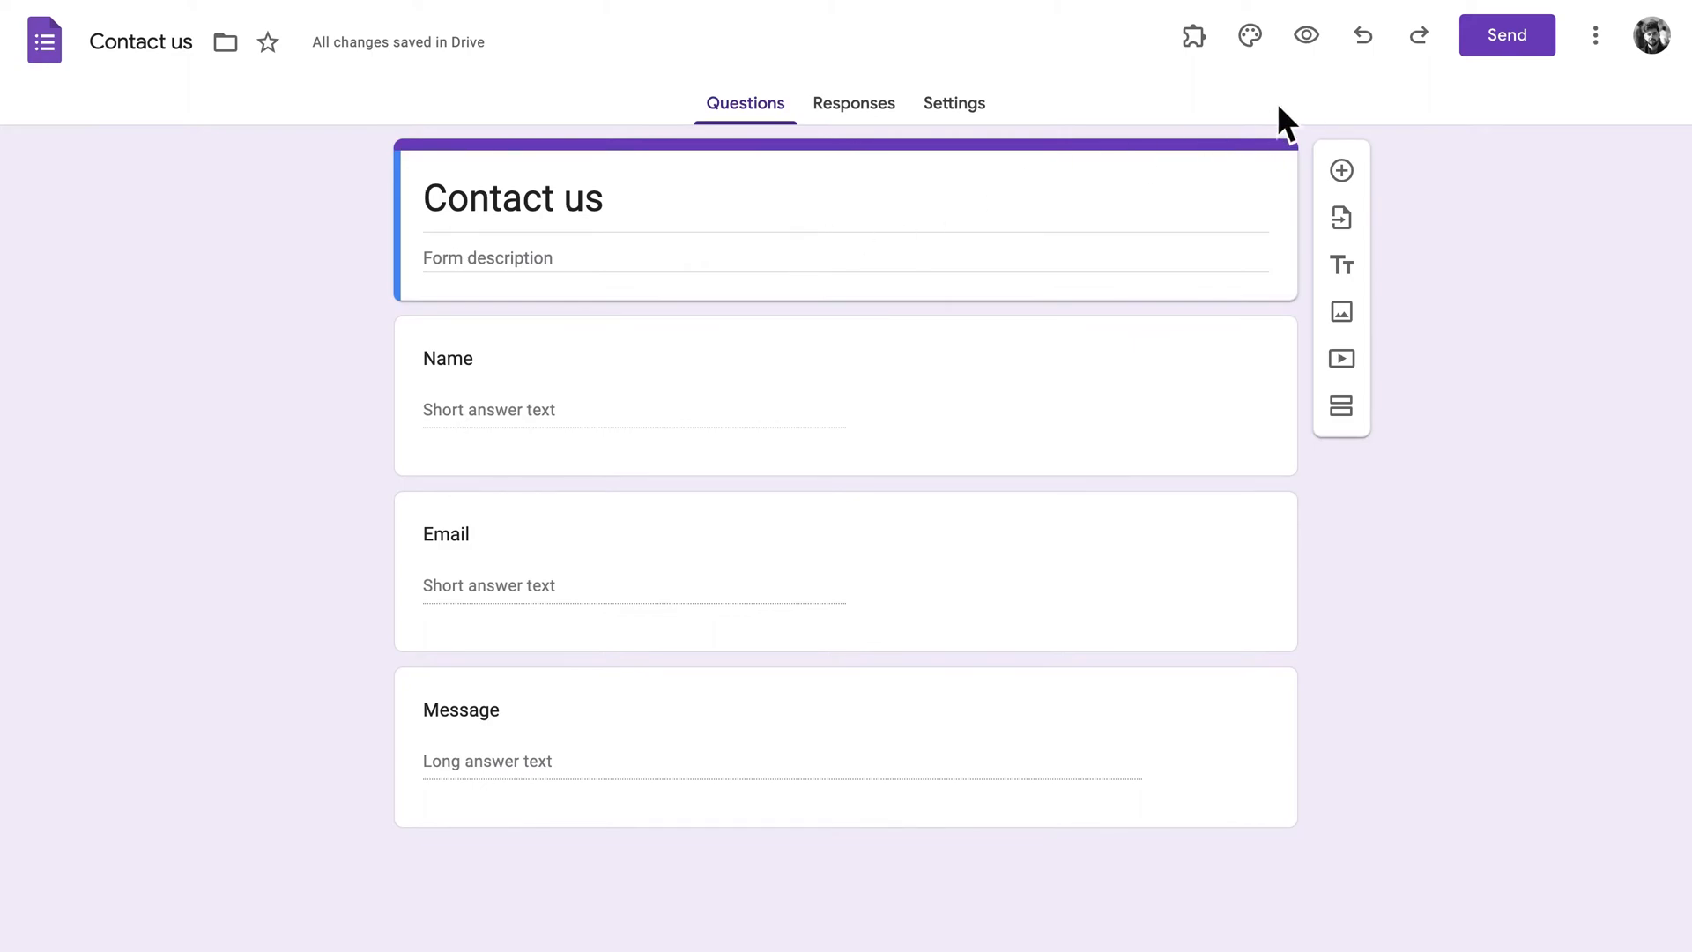
left_click(1506, 34)
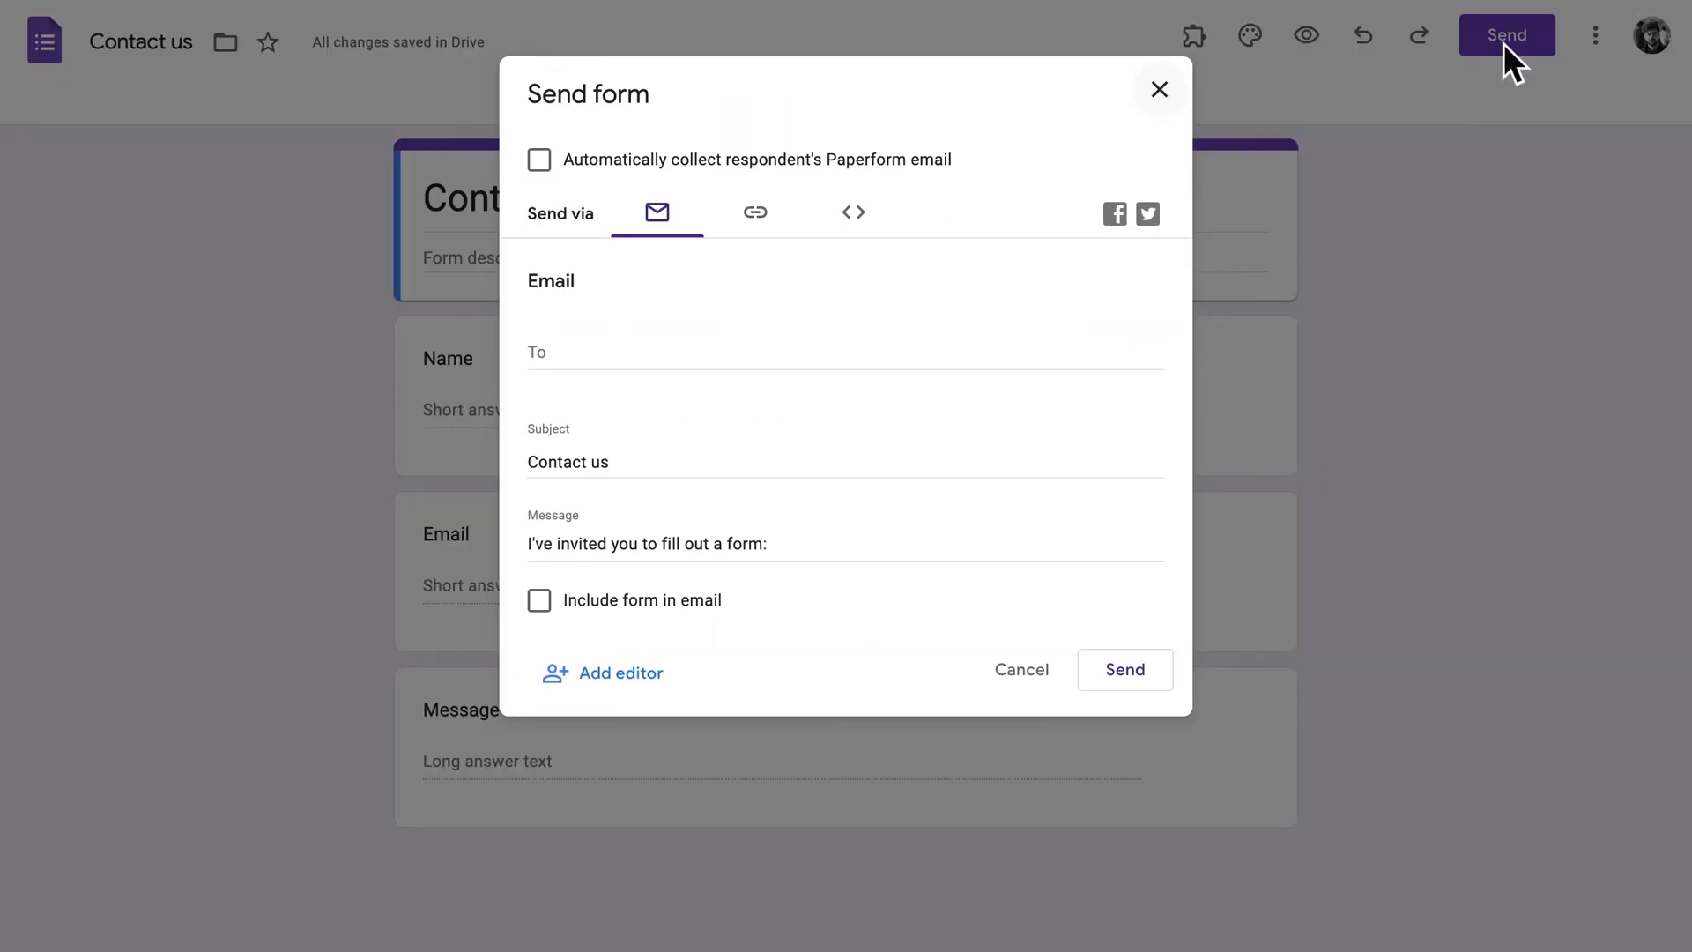
mouse_move(659, 243)
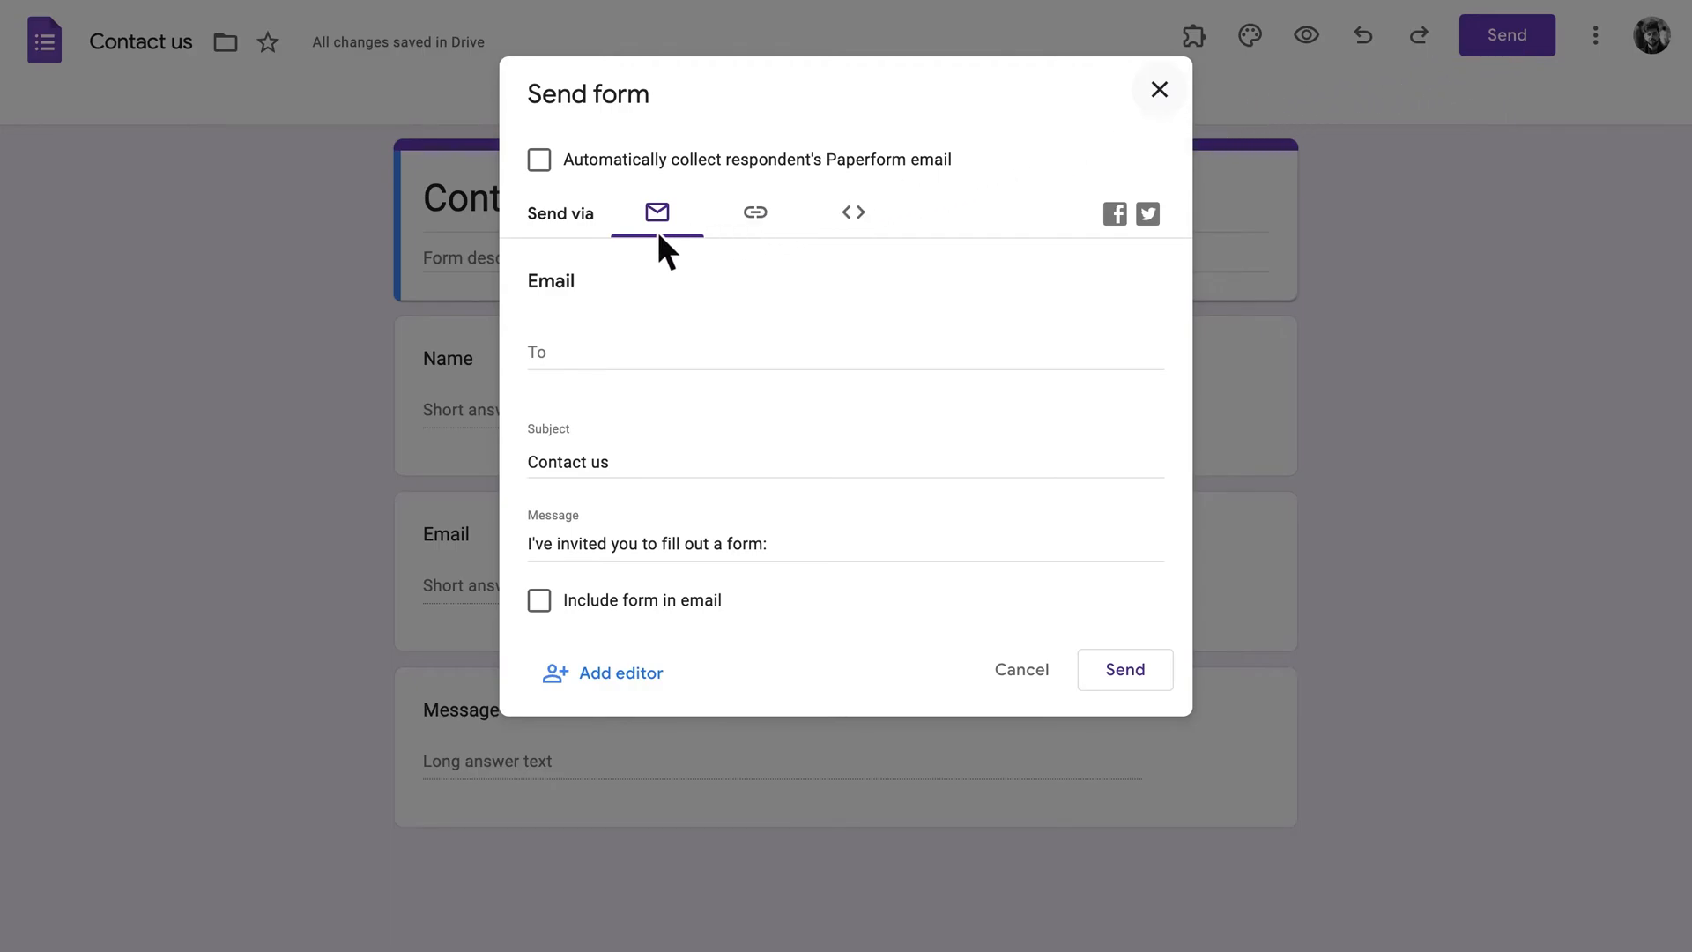
mouse_move(556, 378)
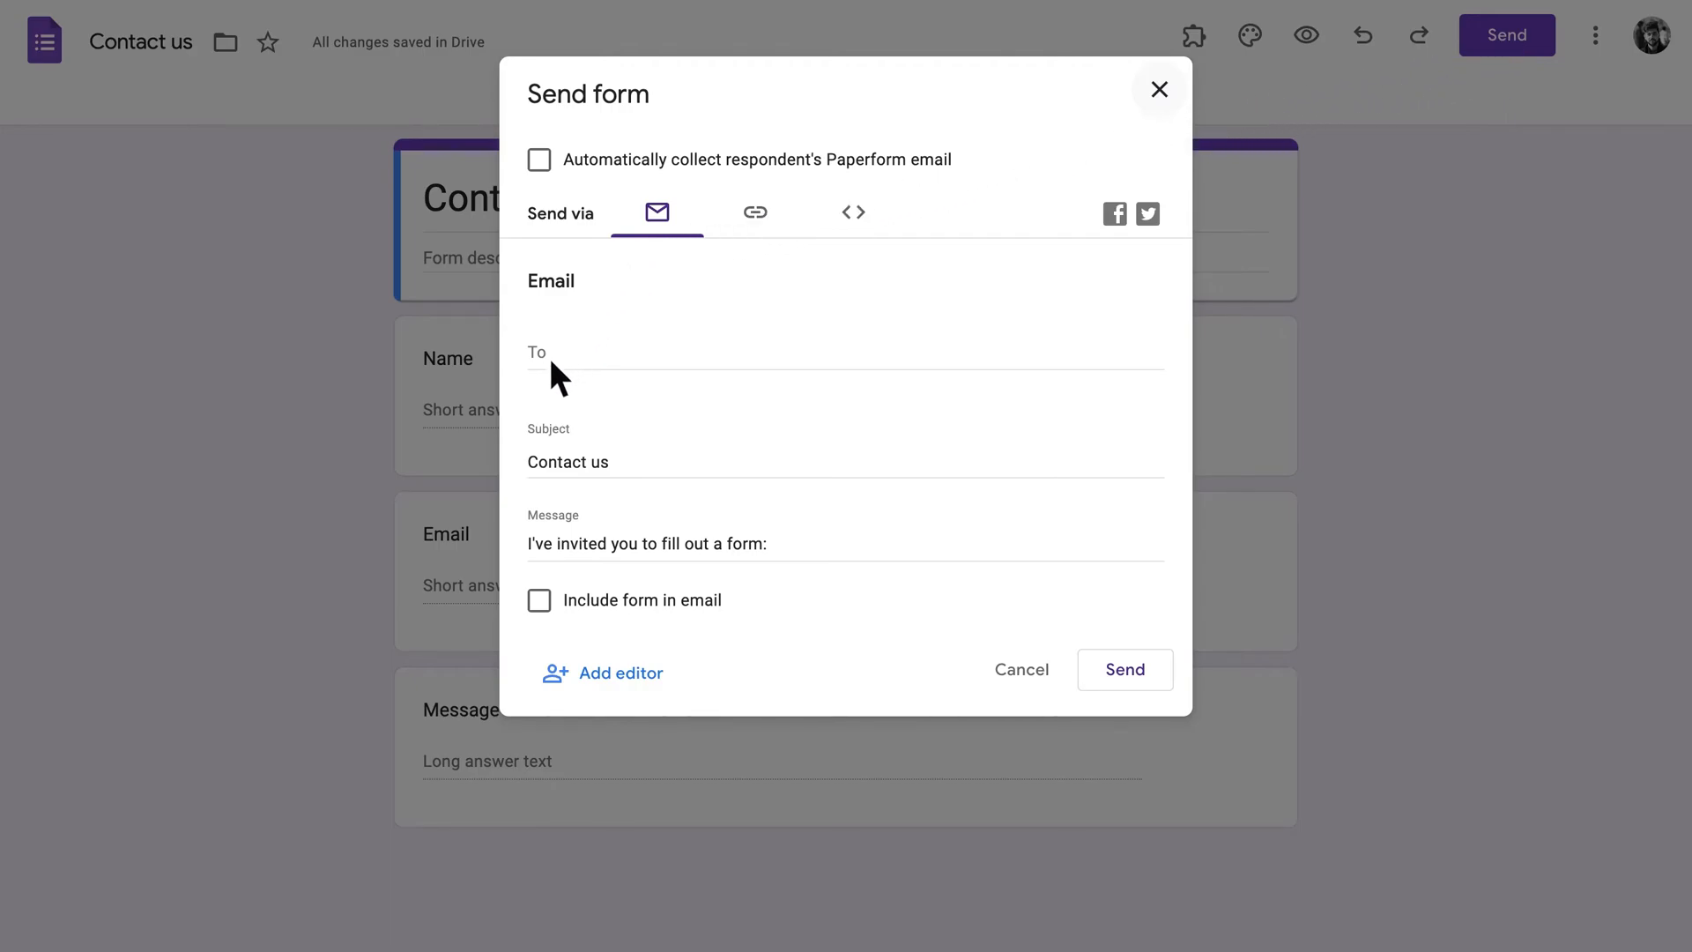
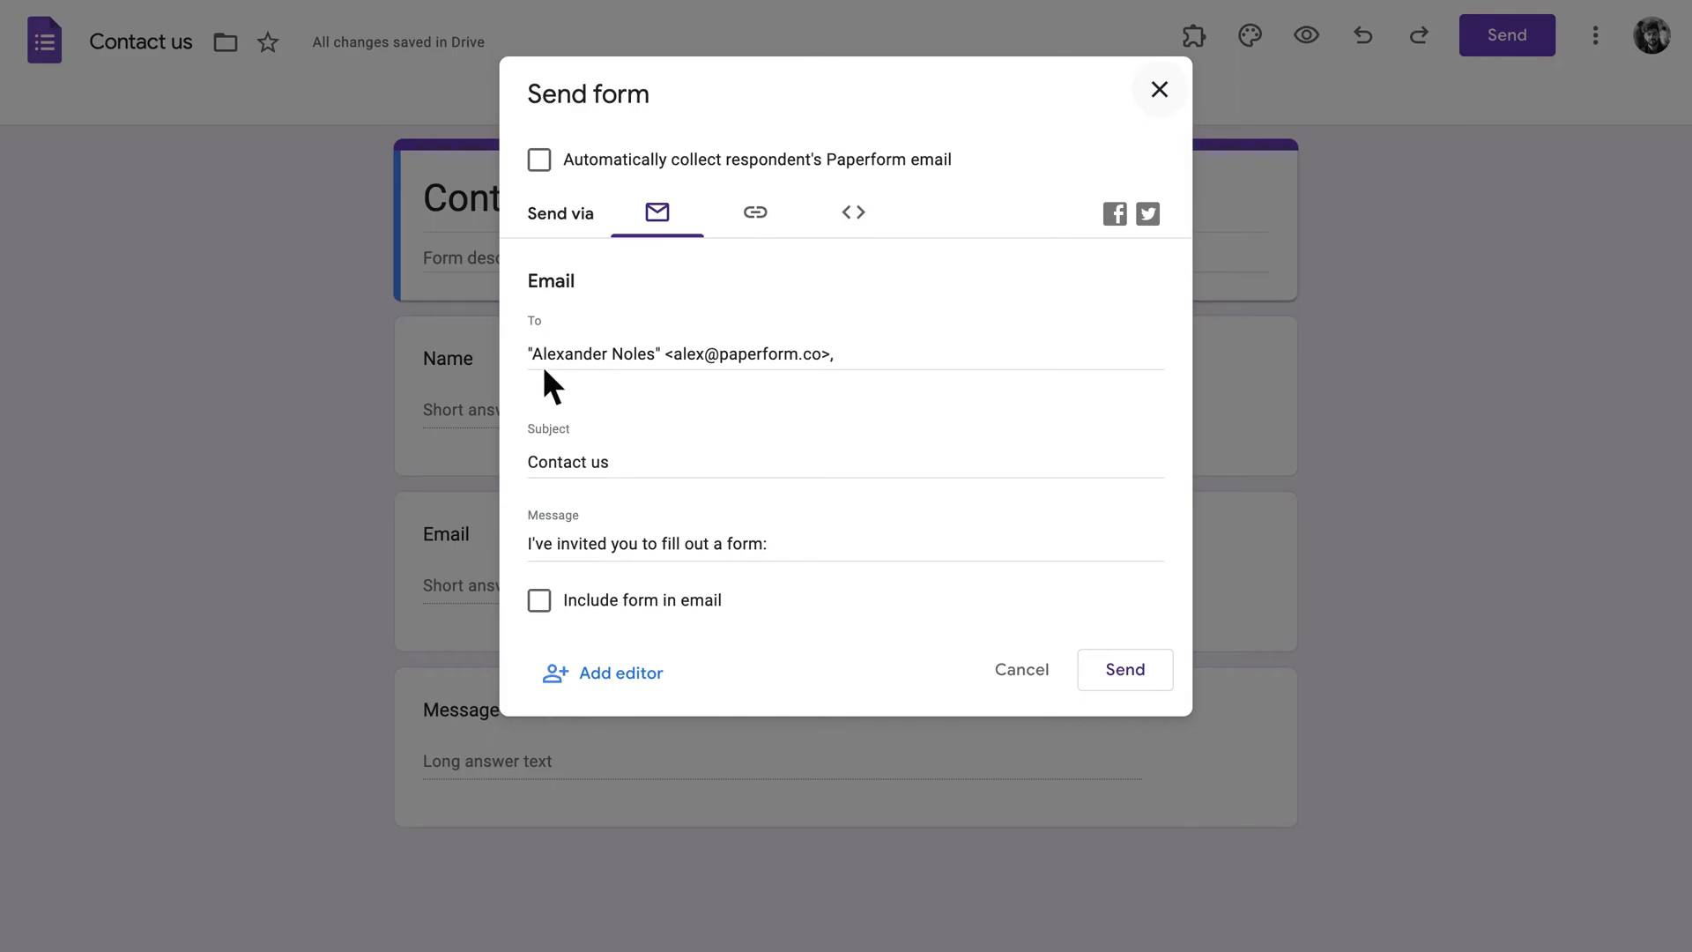
mouse_move(553, 539)
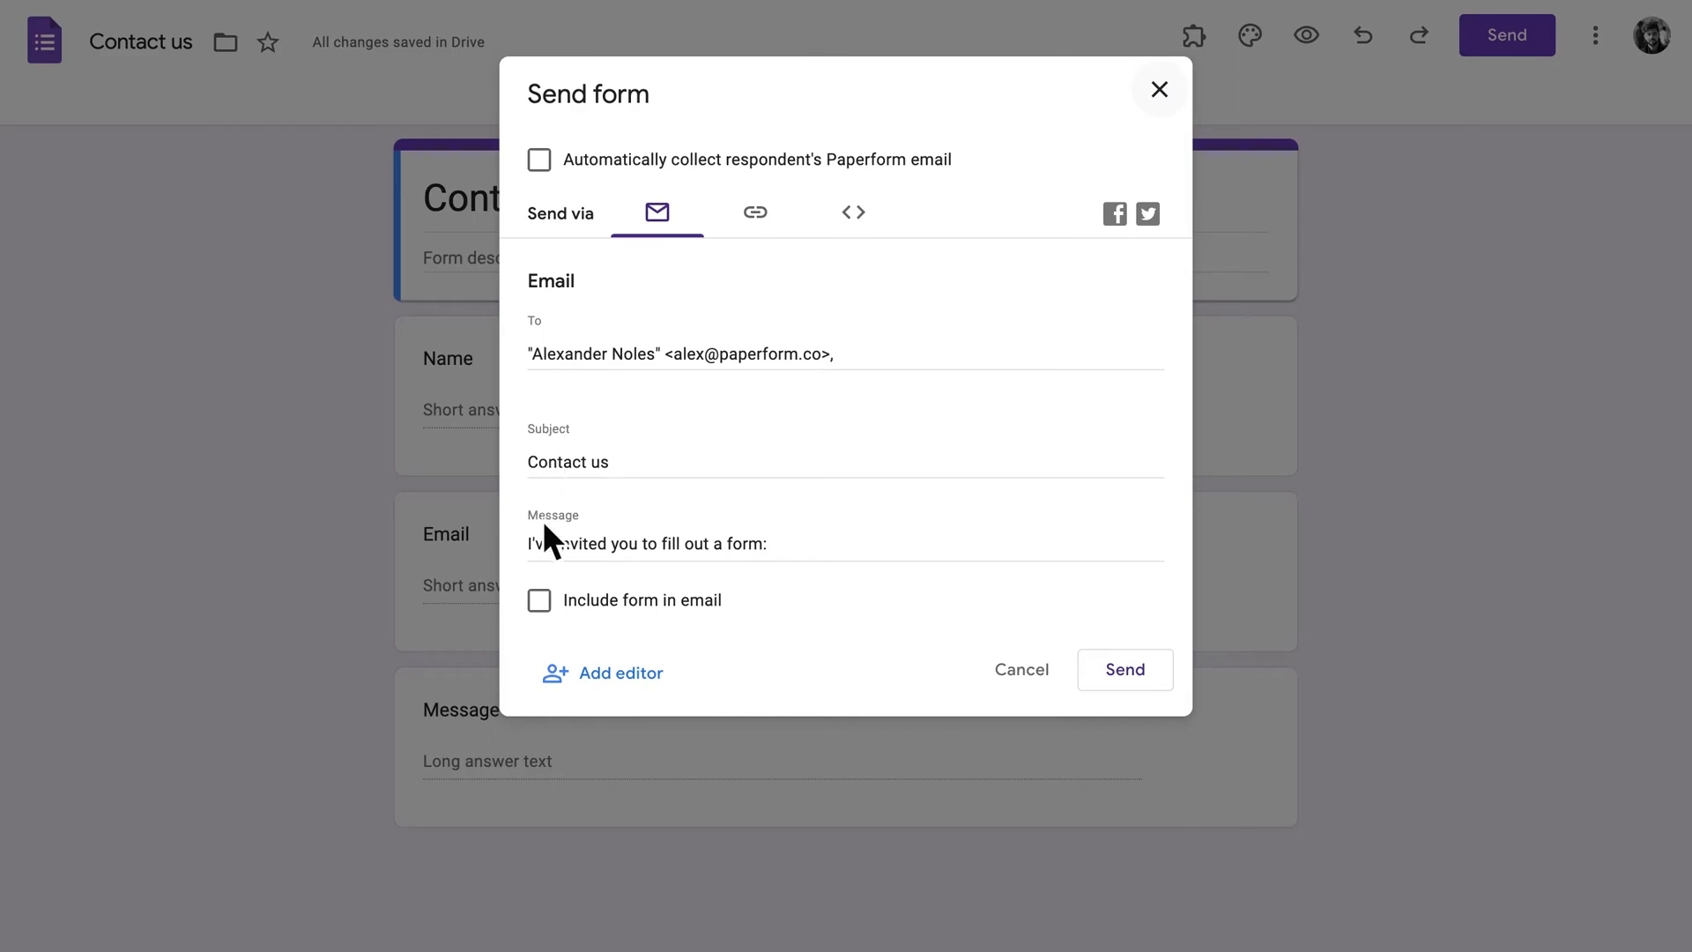
mouse_move(553, 572)
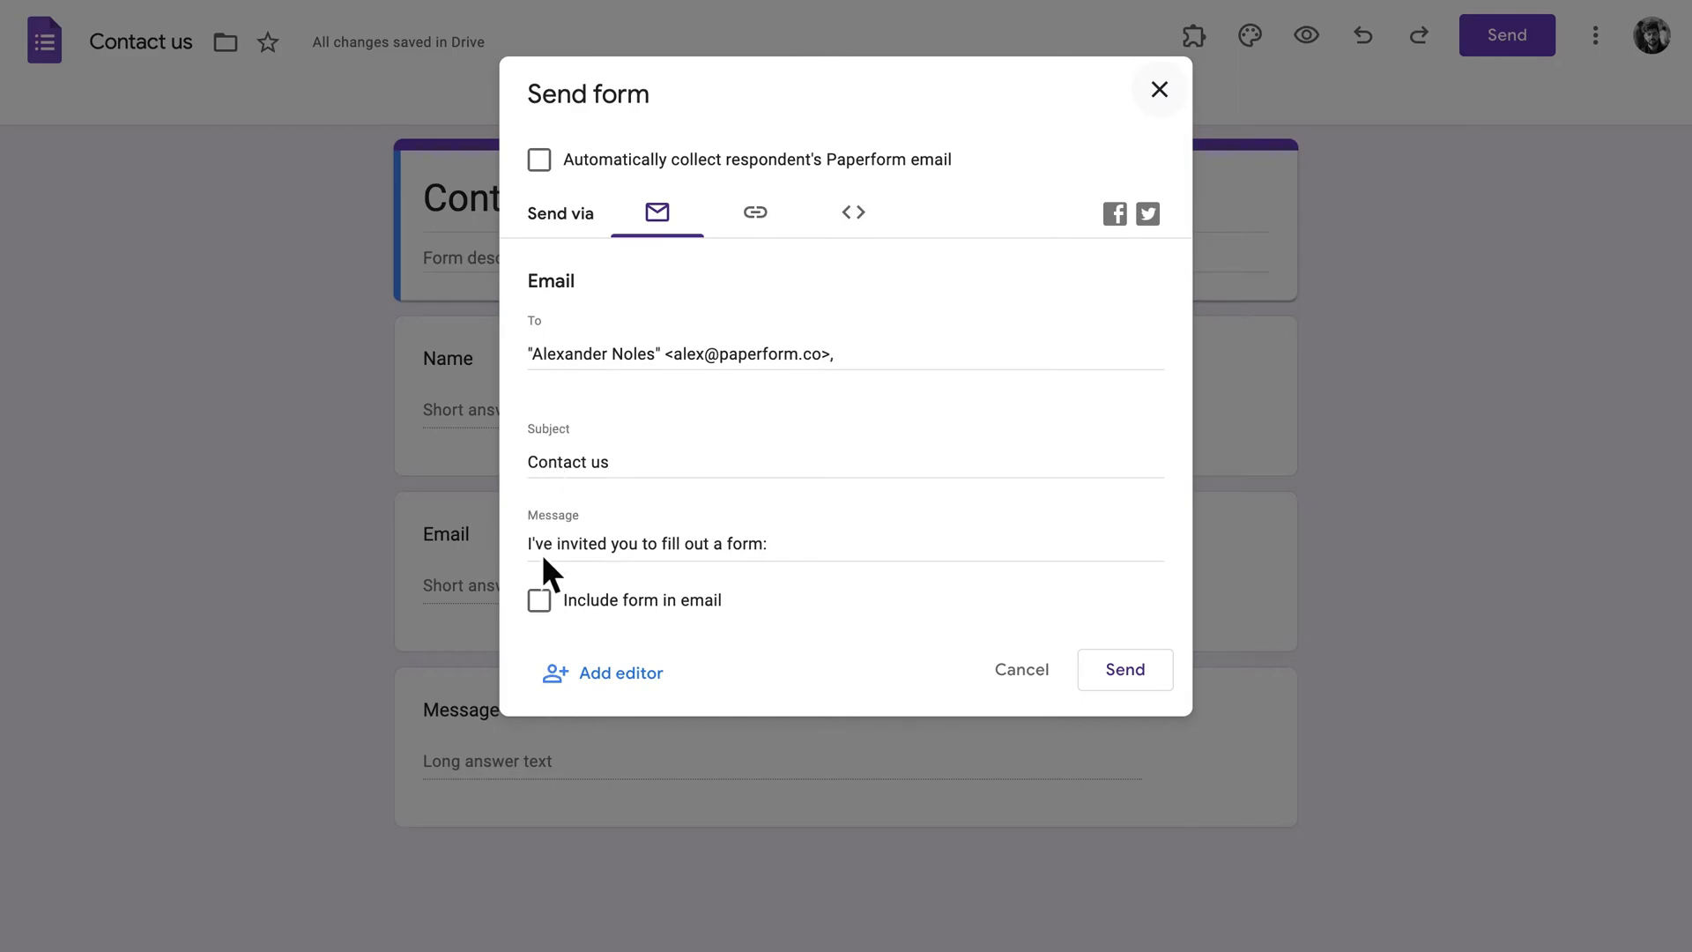
left_click(539, 600)
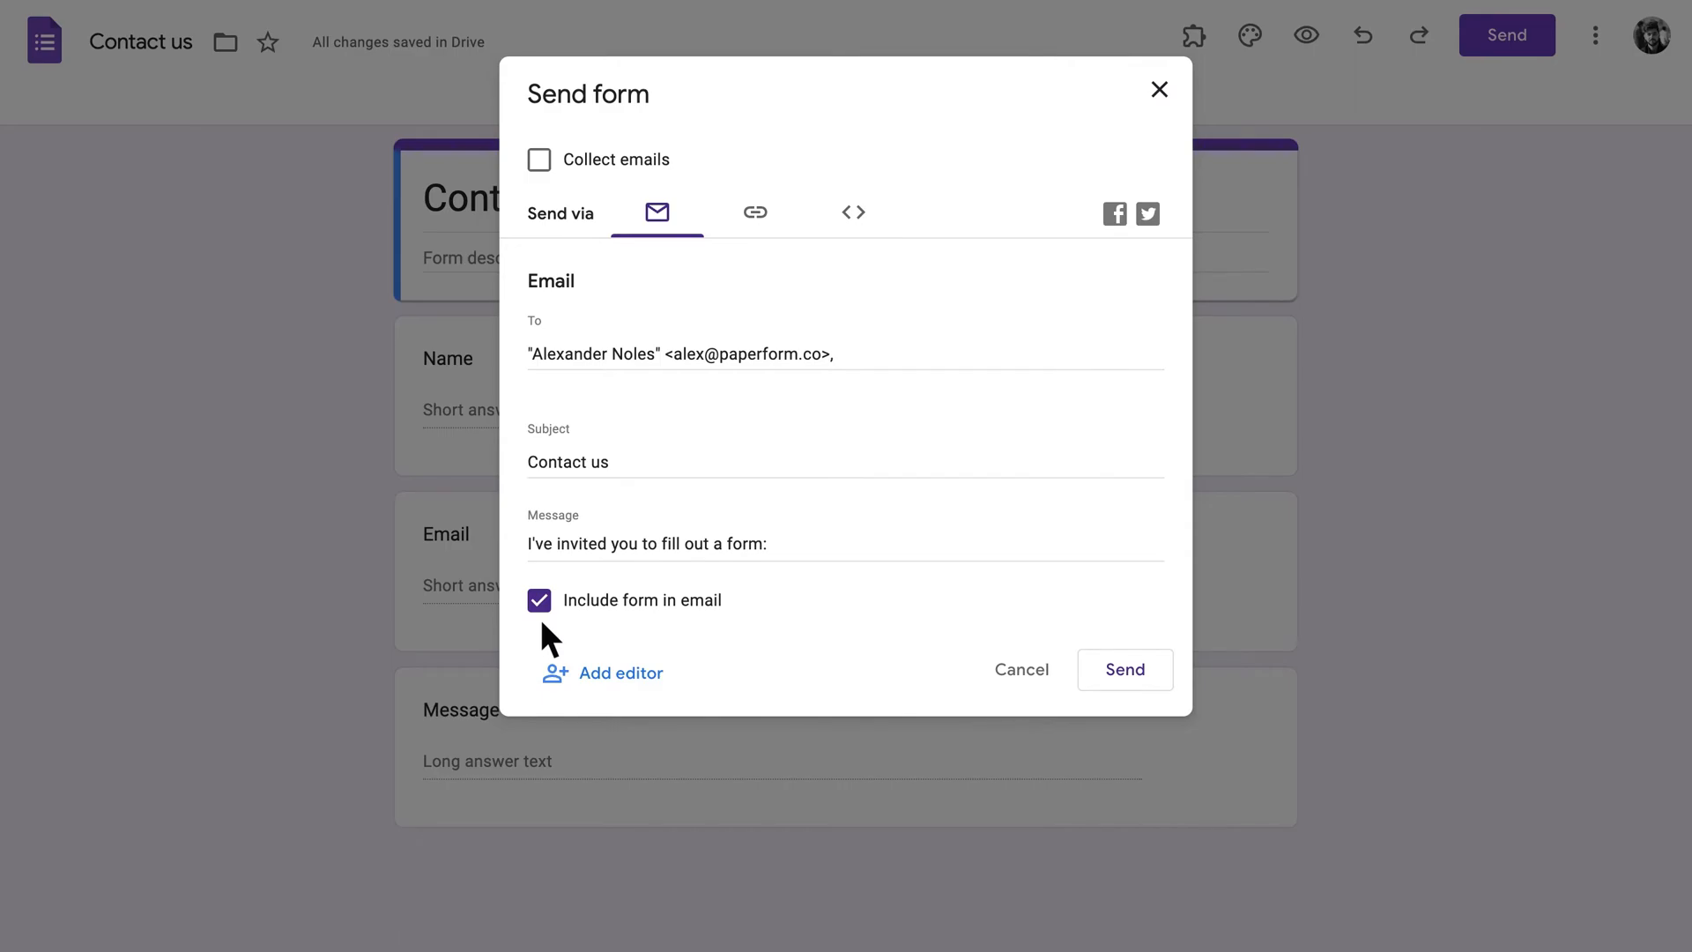
mouse_move(673, 403)
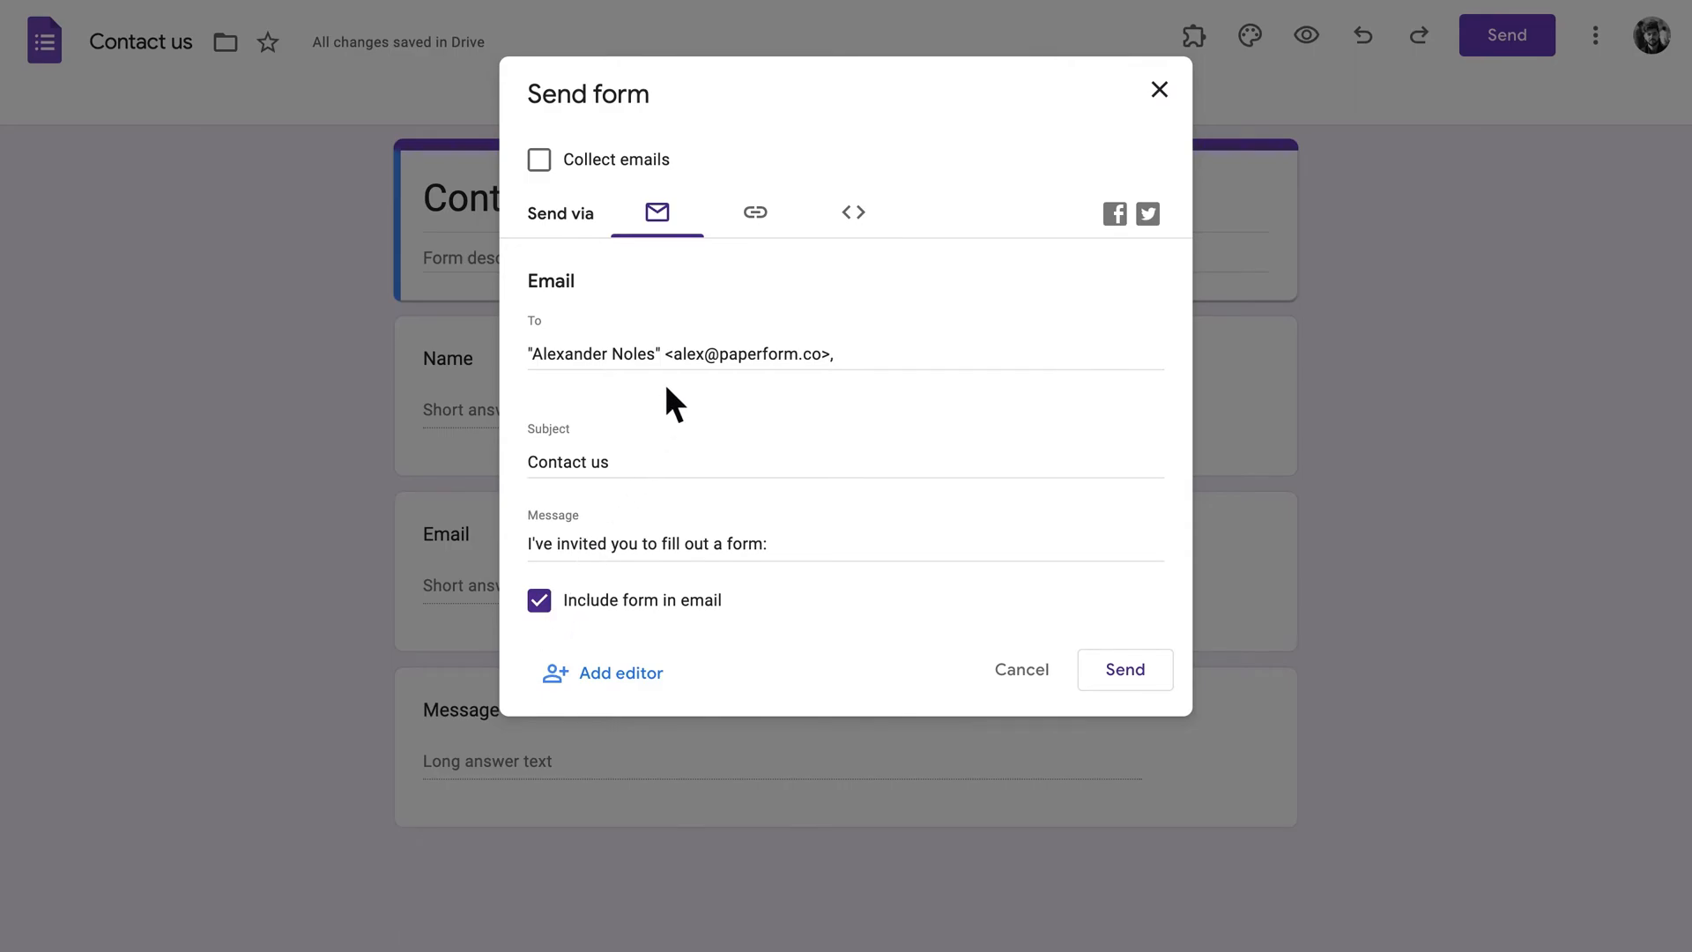
Select and copy the Contact us form's shareable link
left_click(755, 212)
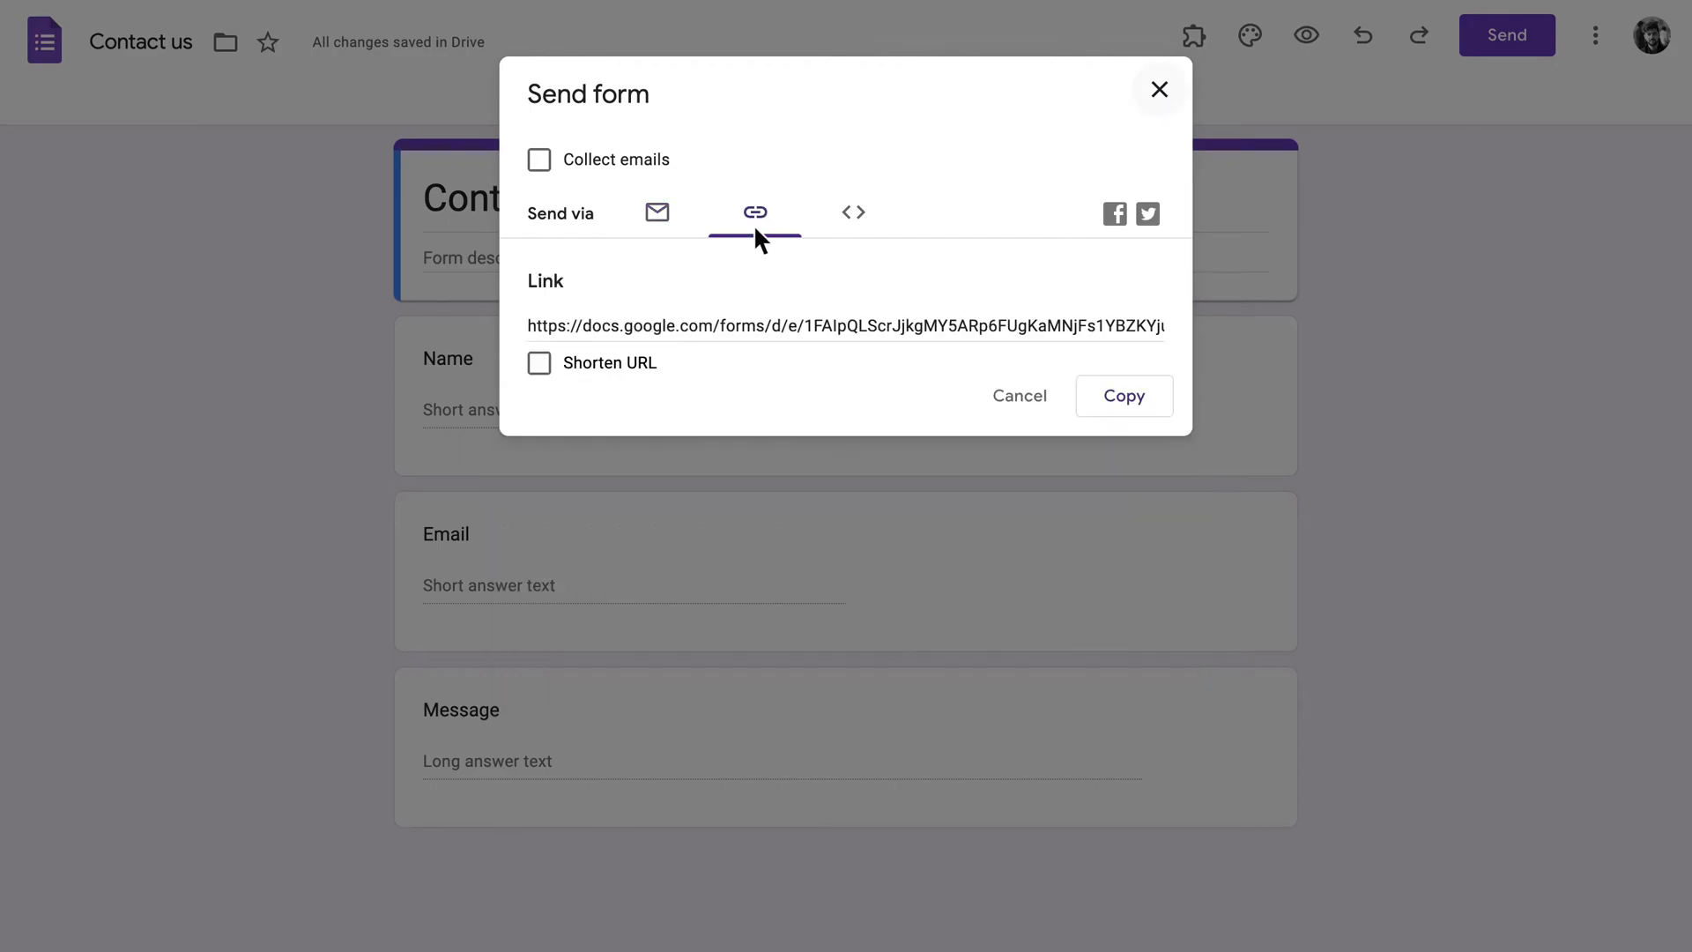
mouse_move(956, 336)
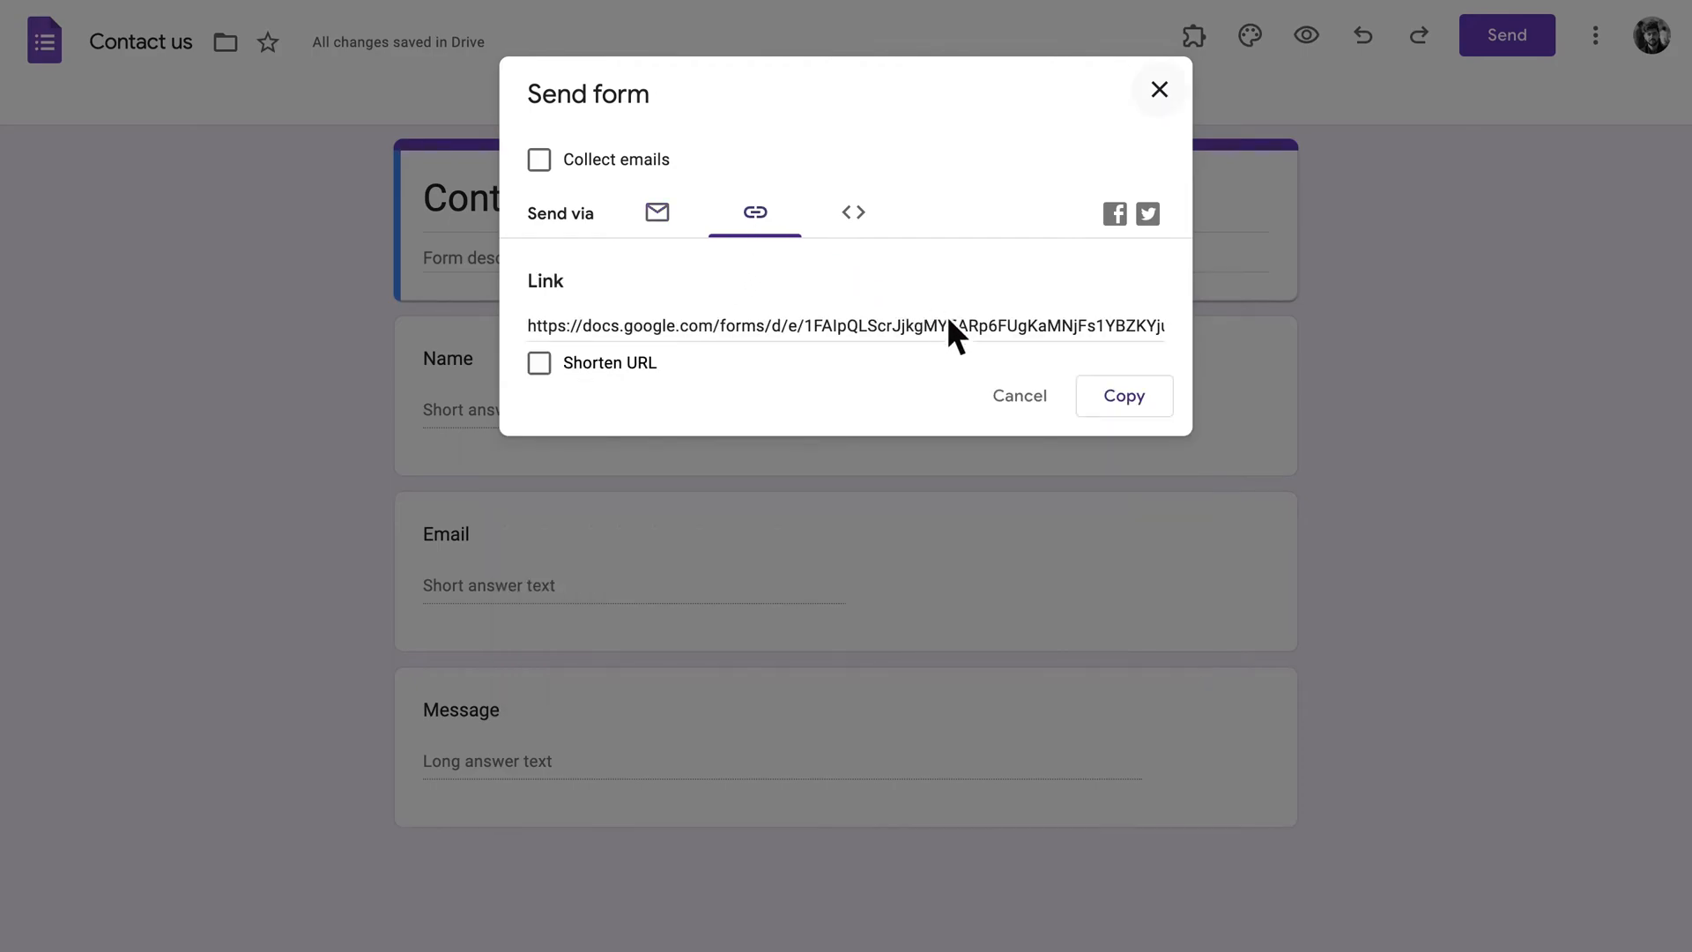
left_click(1122, 395)
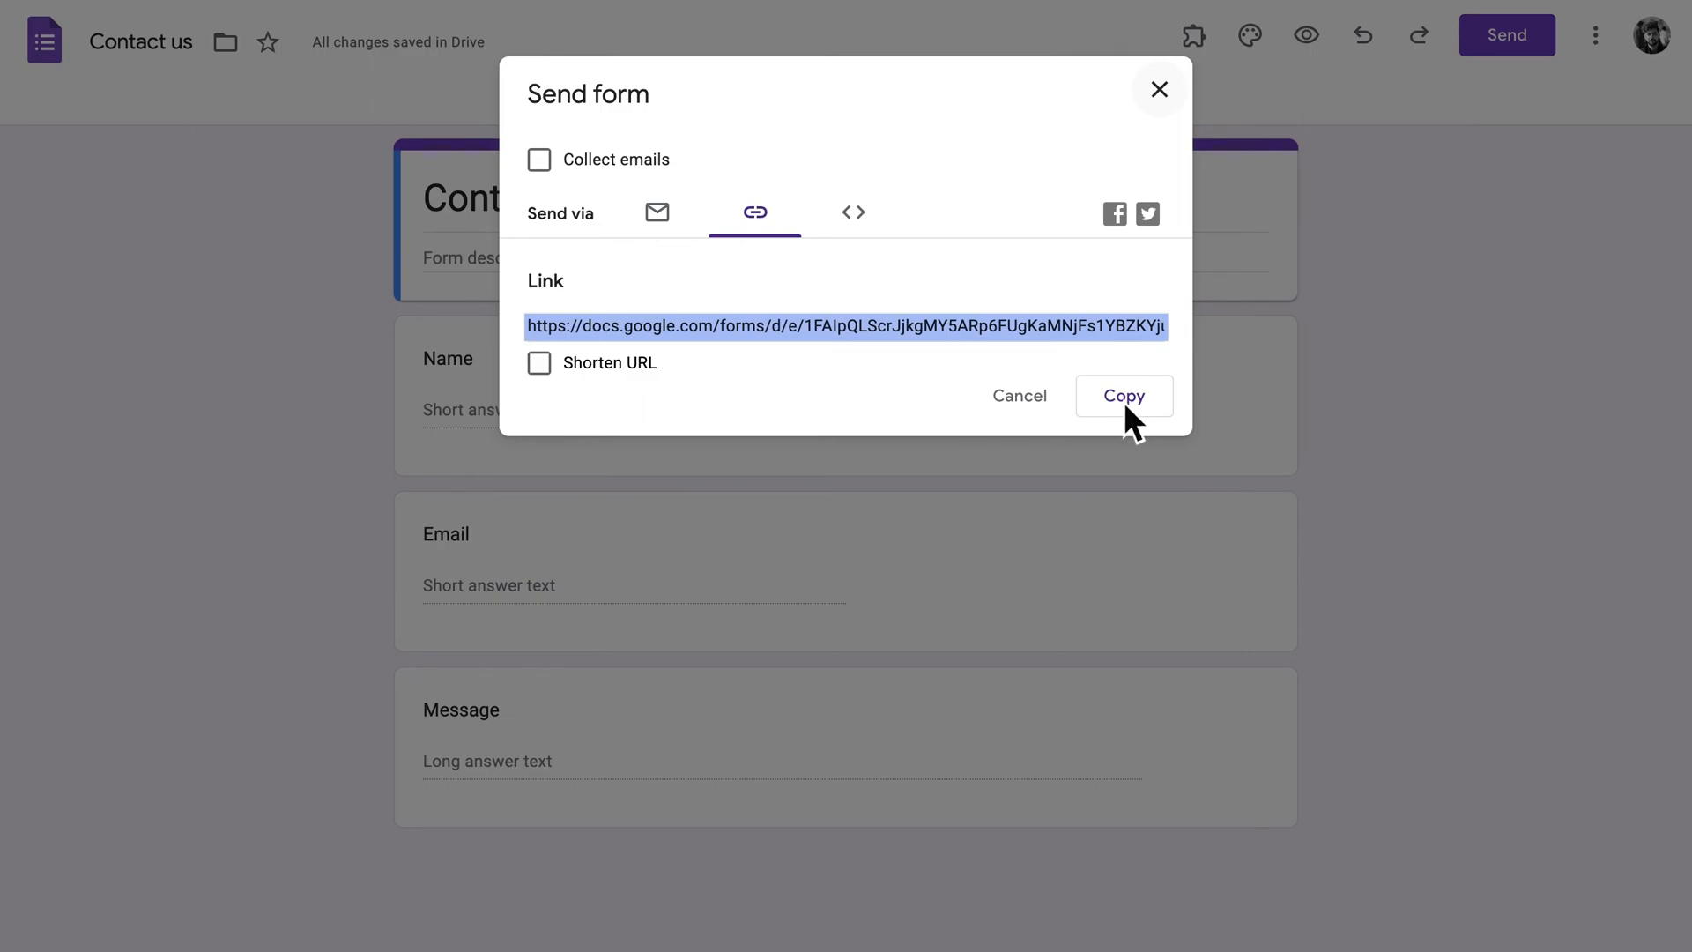
left_click(1124, 394)
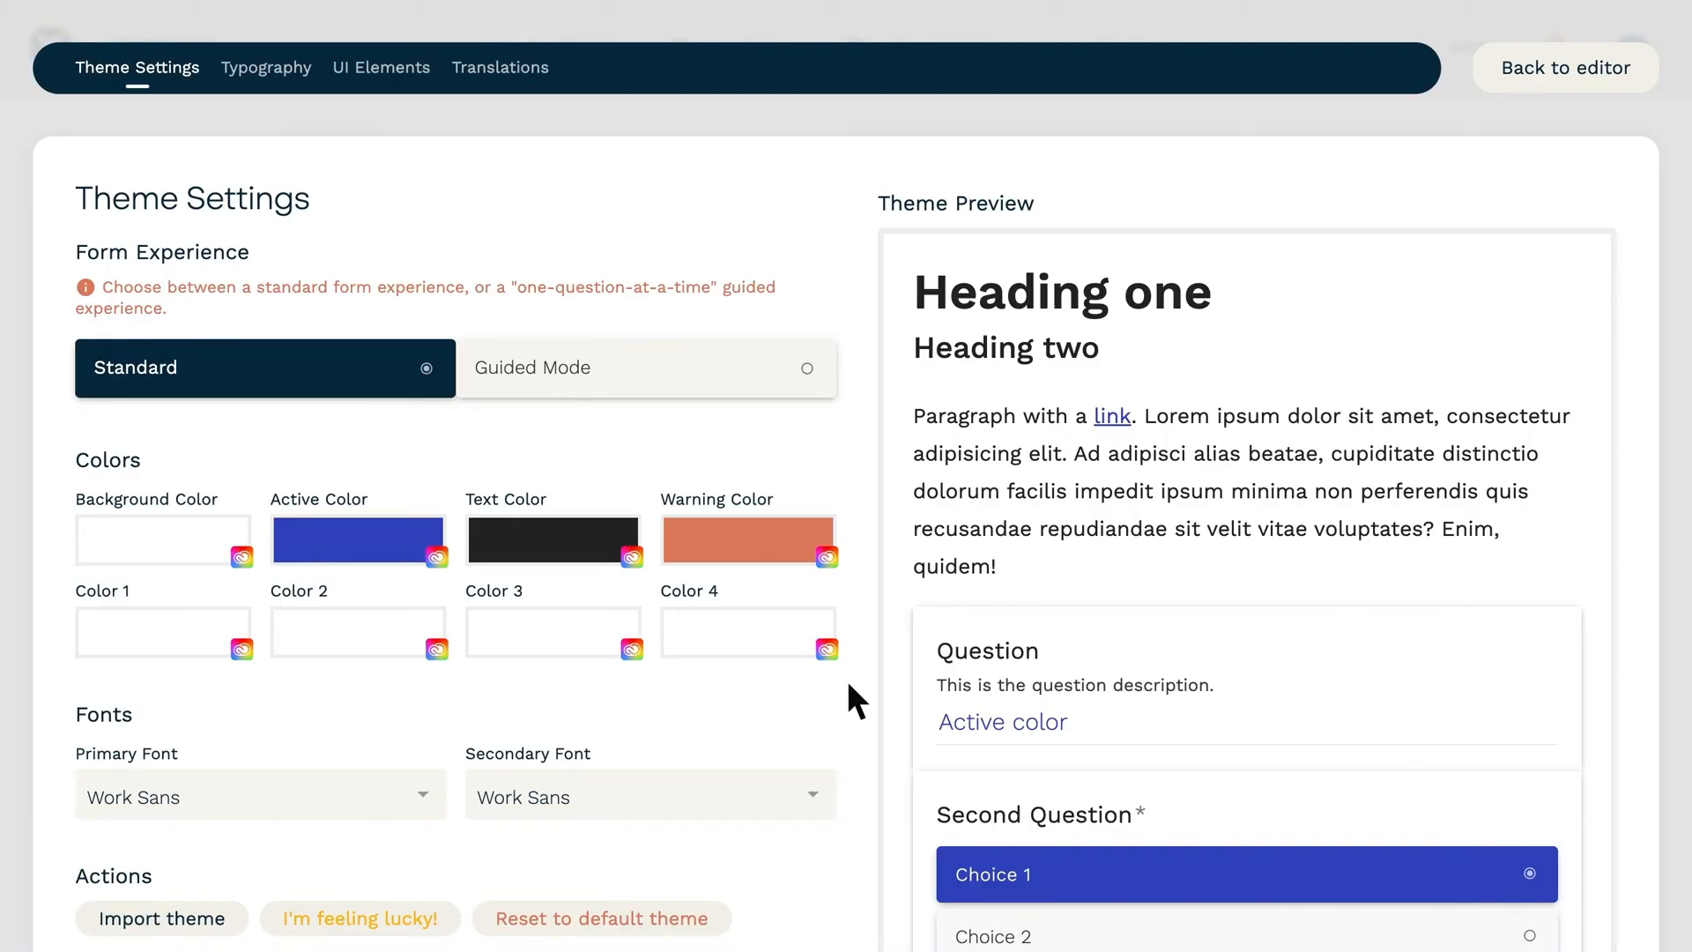
Apply a peach colour scheme, then browse the Share URL, Embed, Configure and After Submission pages
left_click(260, 795)
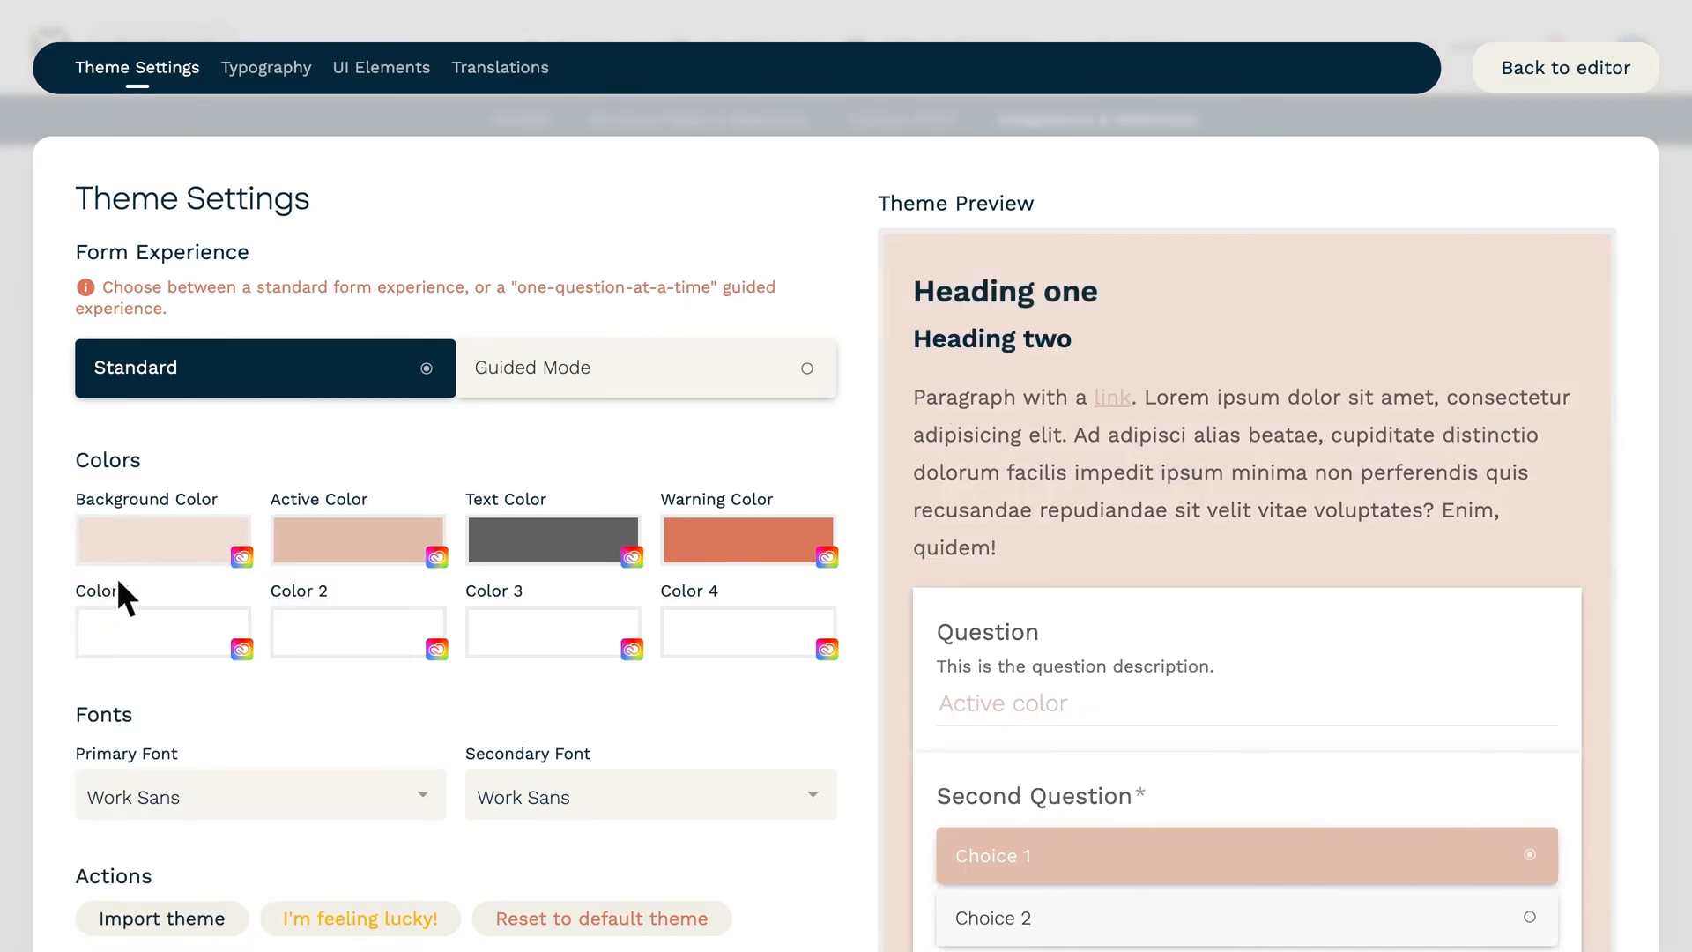
mouse_move(462, 460)
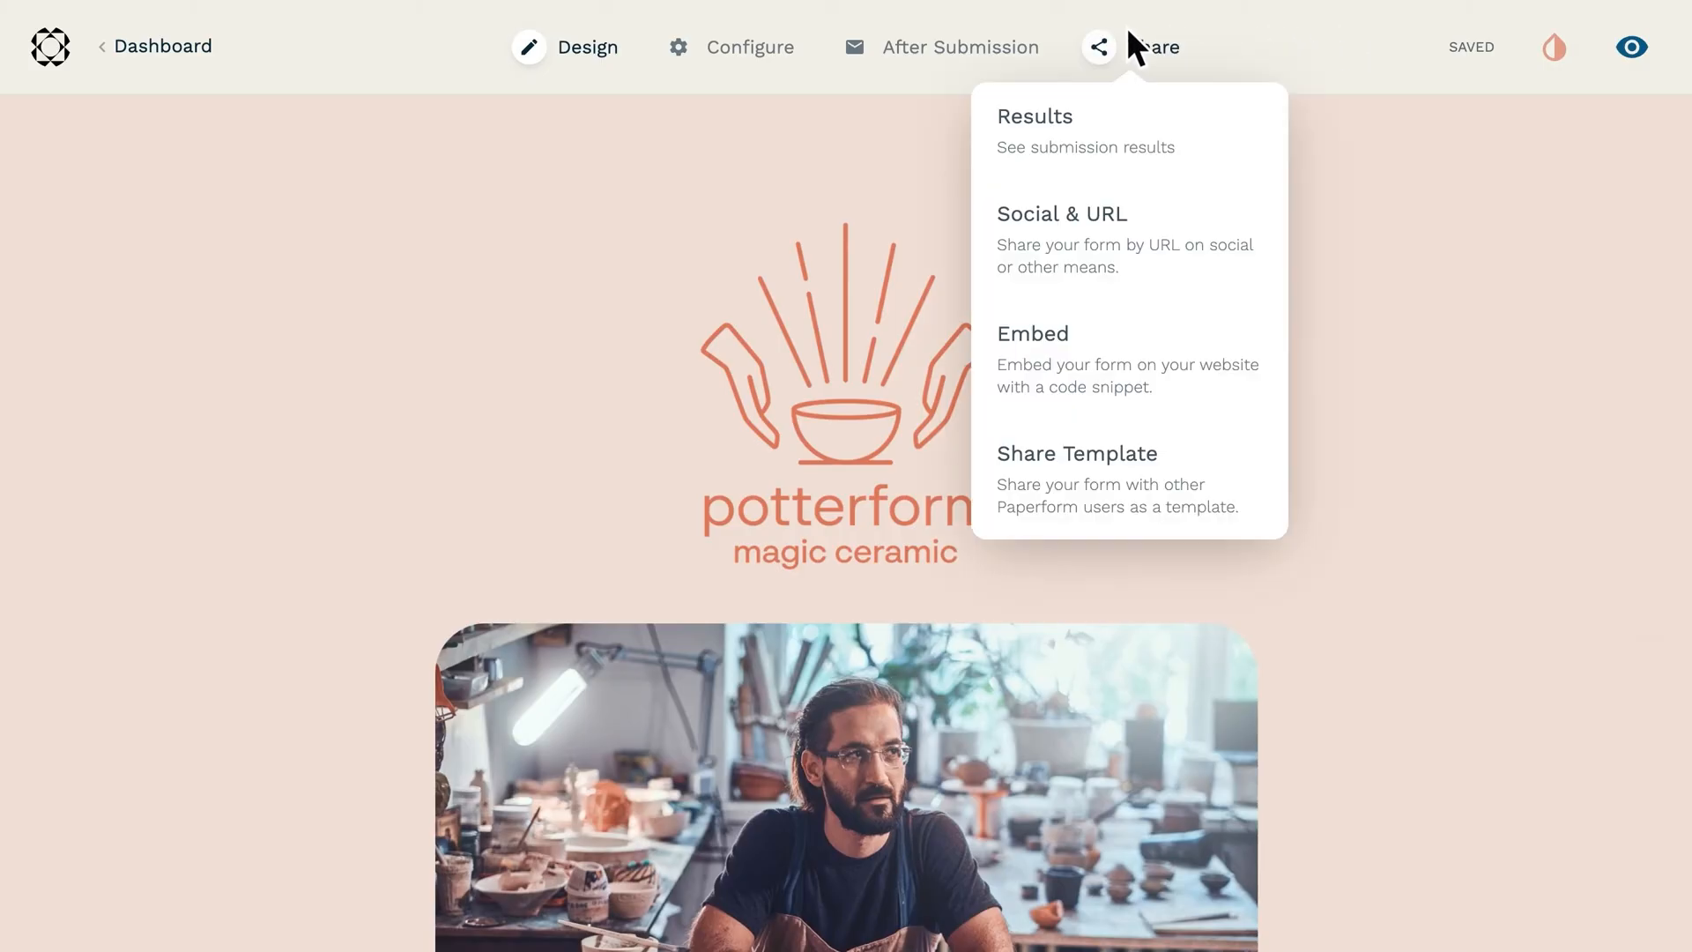
left_click(1062, 212)
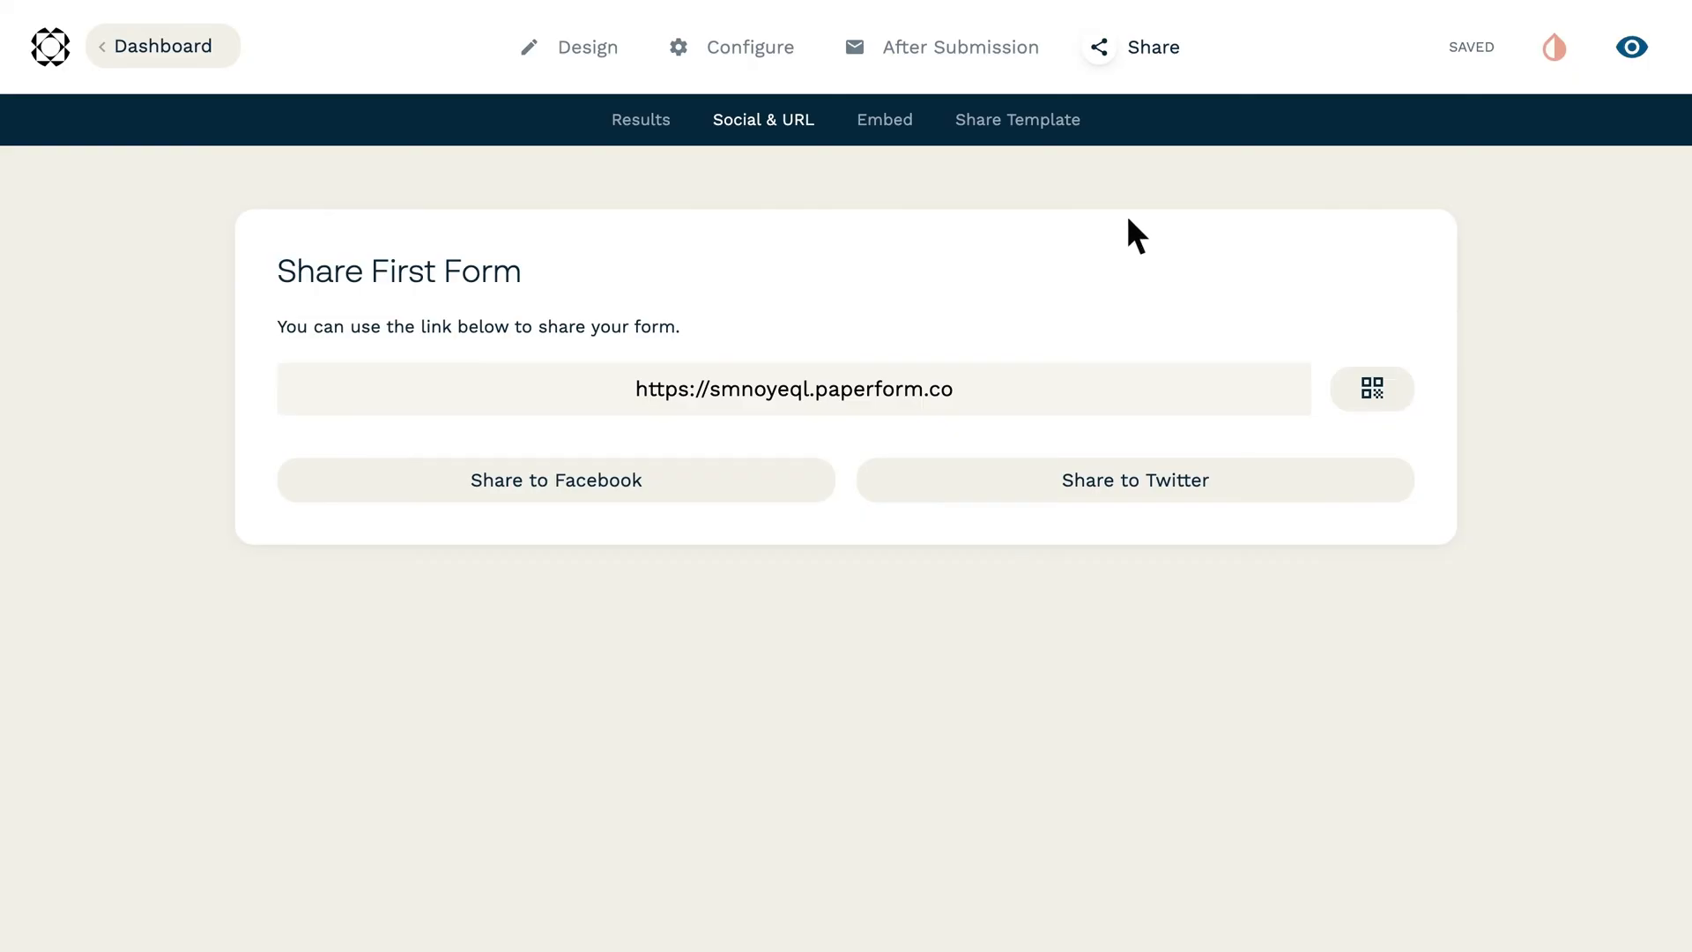
left_click(884, 120)
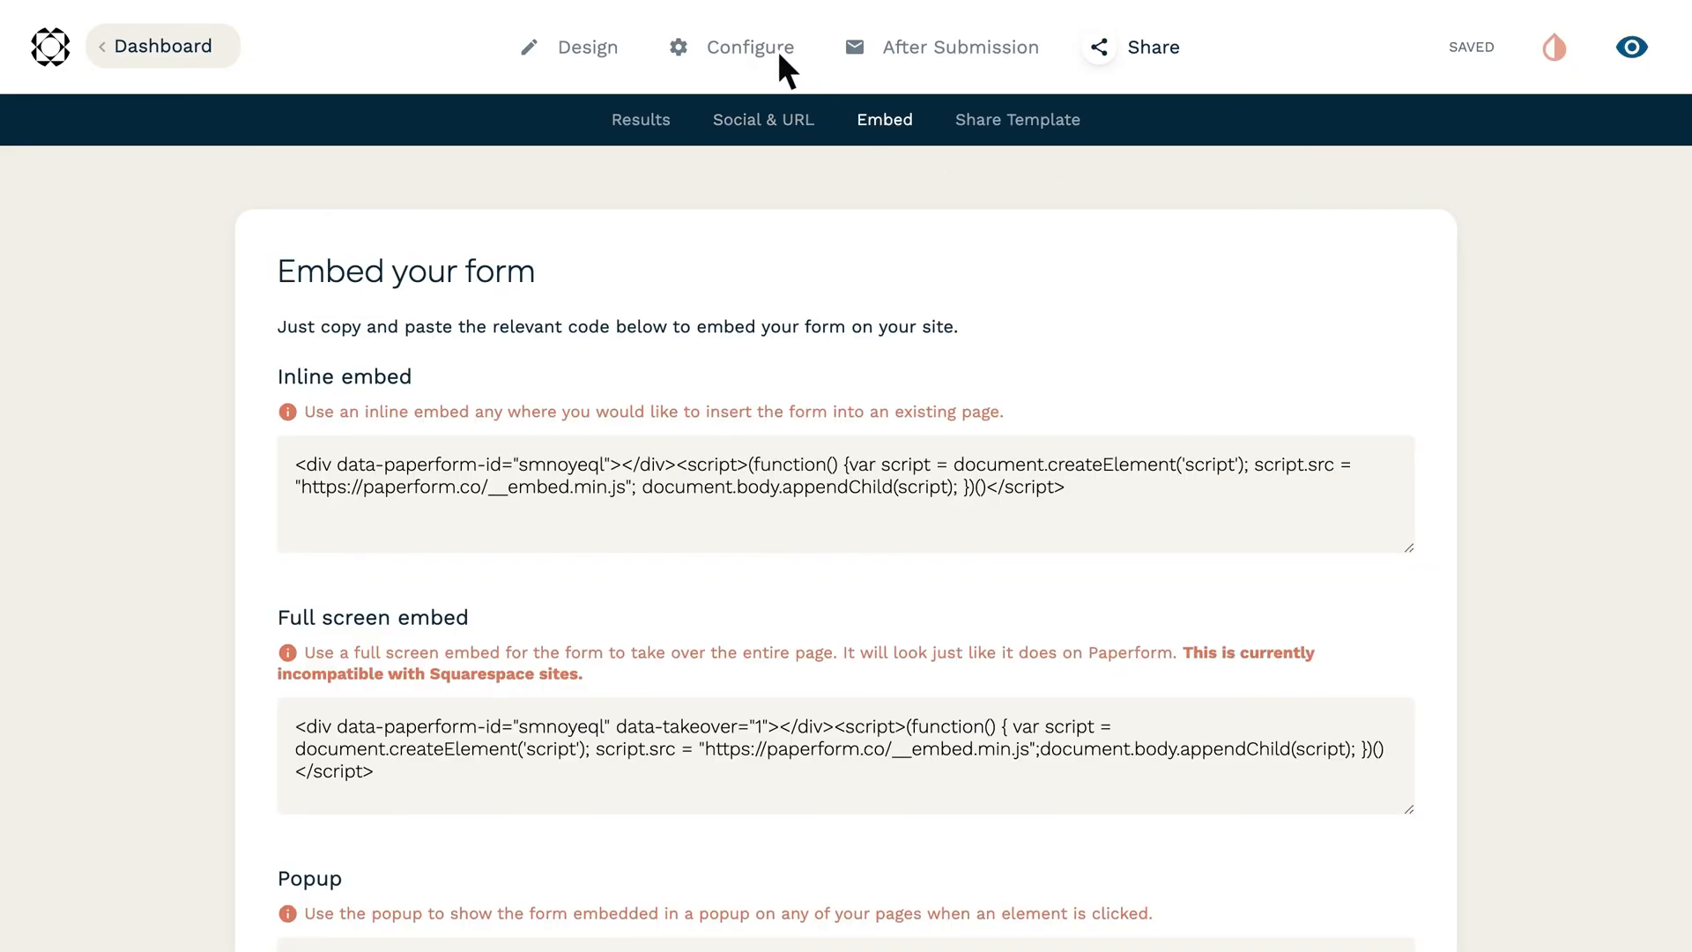
left_click(733, 46)
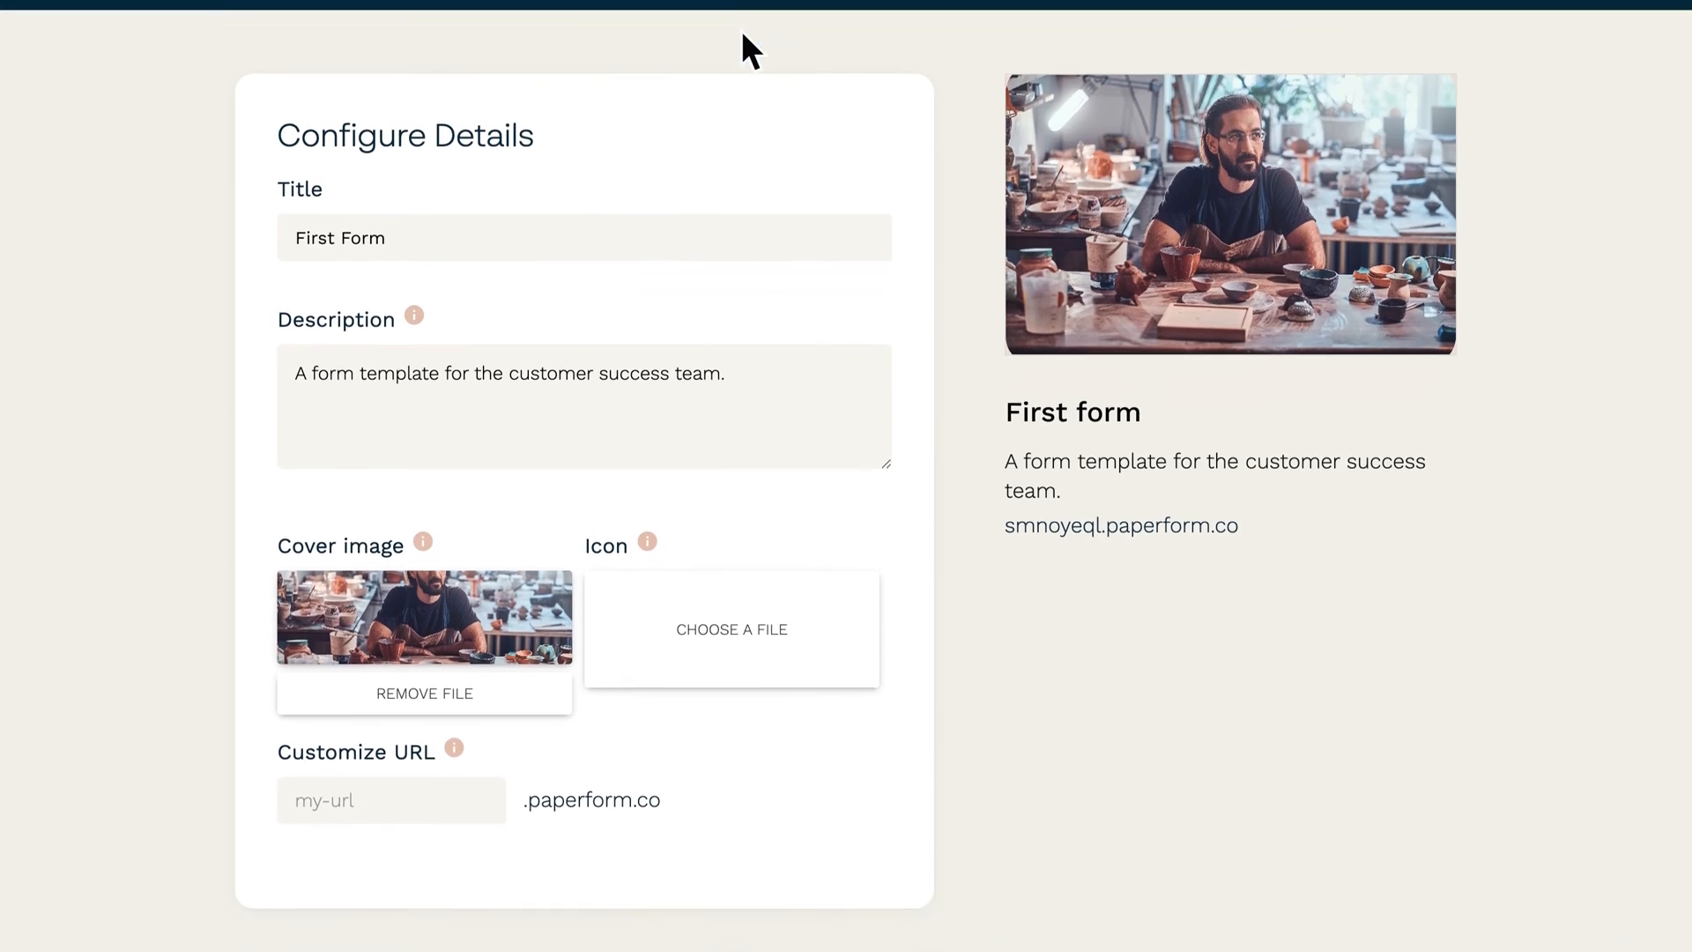
left_click(958, 46)
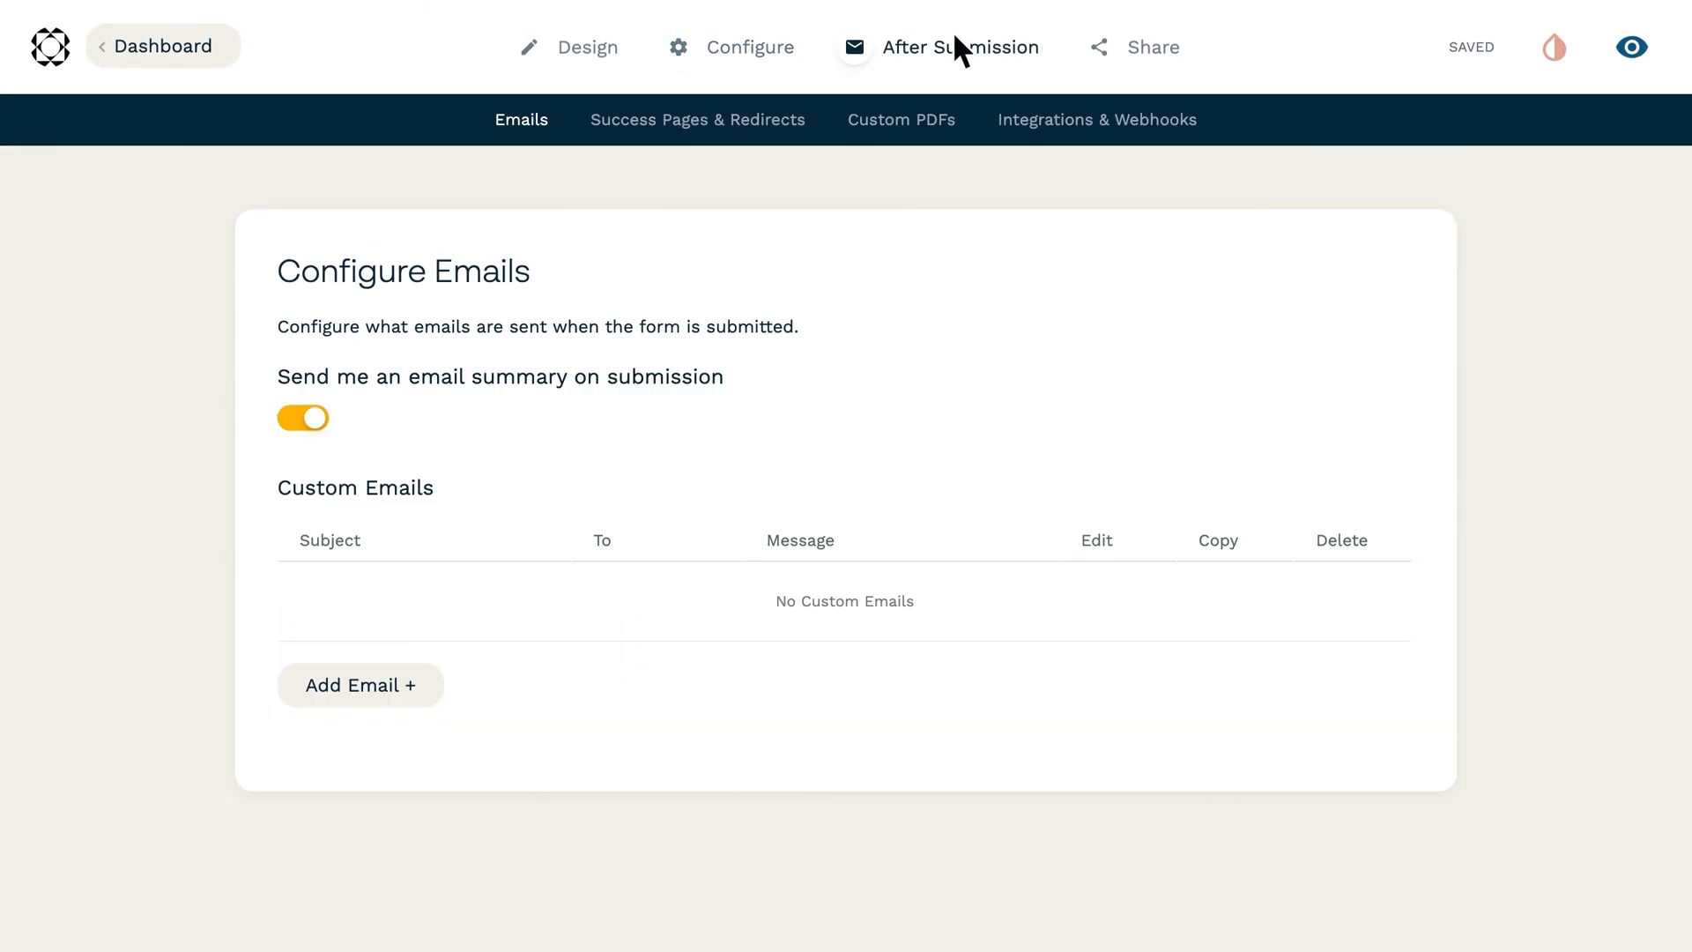
left_click(1631, 47)
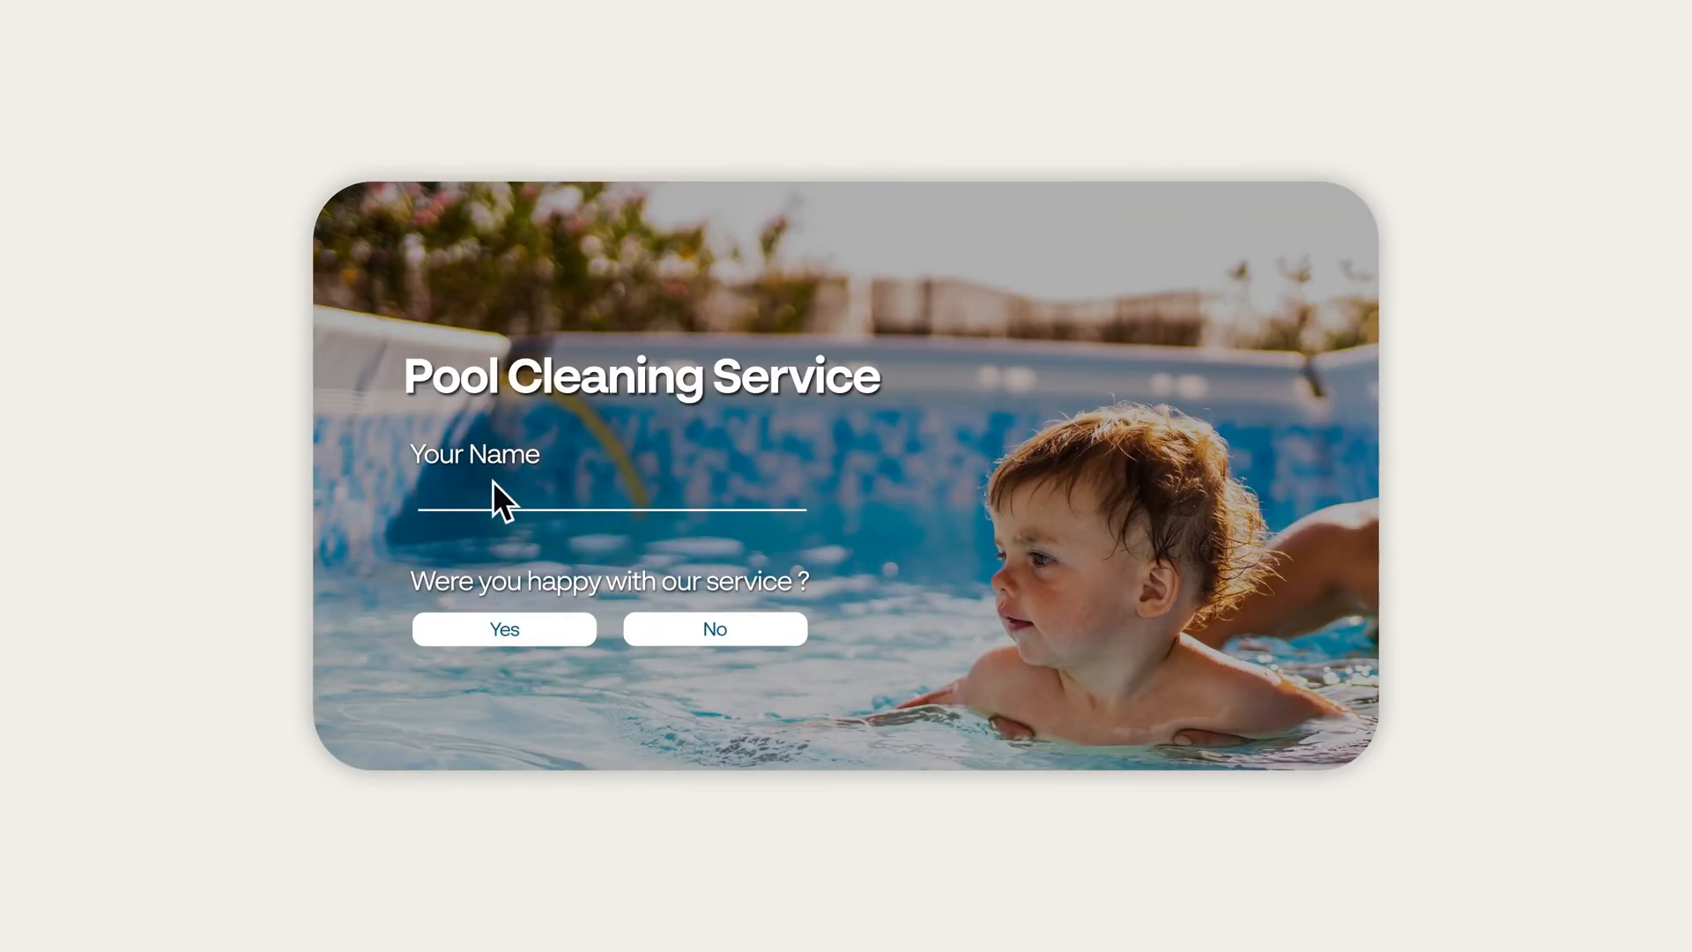